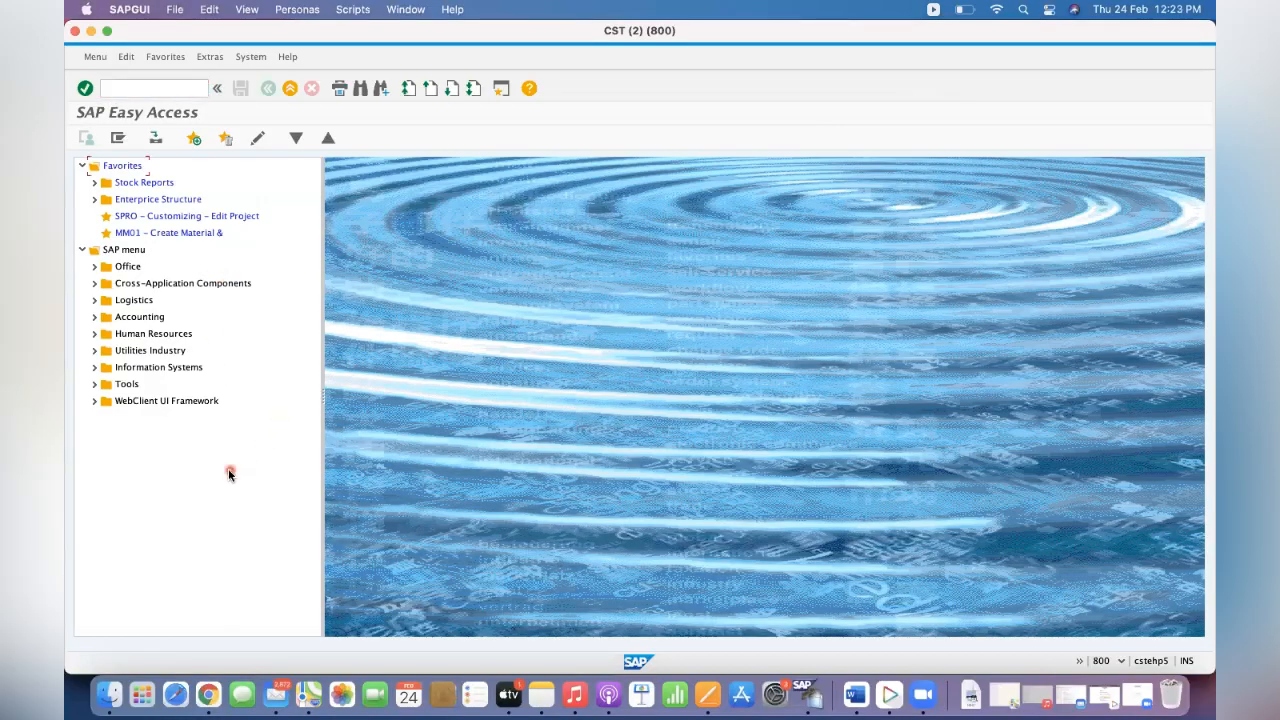
mouse_move(230, 307)
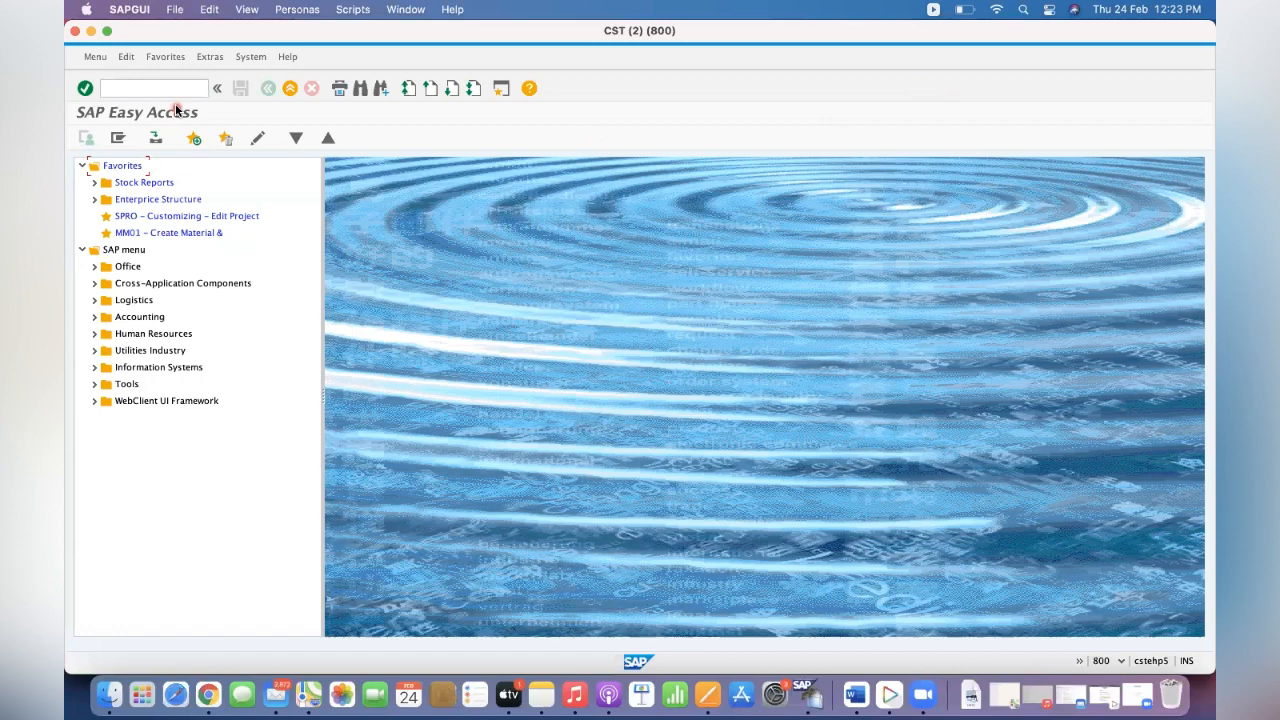
Enter /NSPRO to reach the Customizing: Execute Project screen
text(/N)
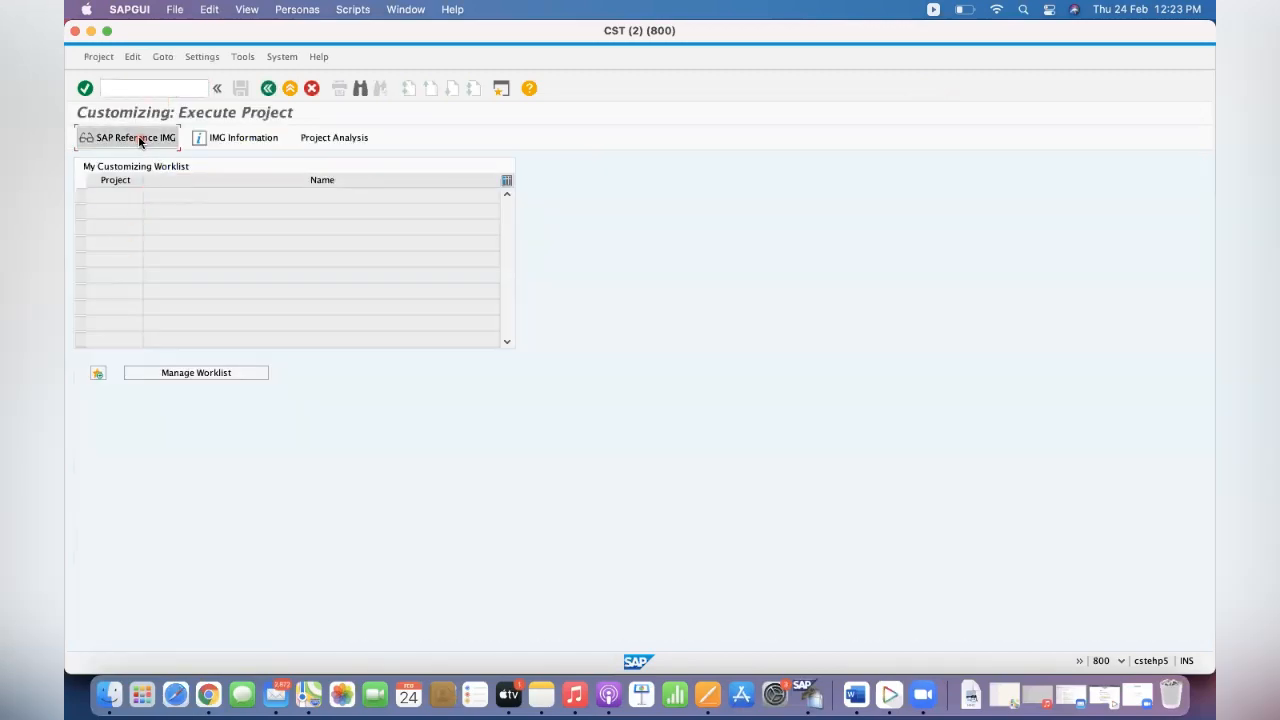
In Set up Stock Transport Order, confirm GKP1 supplying GKP2 defaults to type UB
click(135, 137)
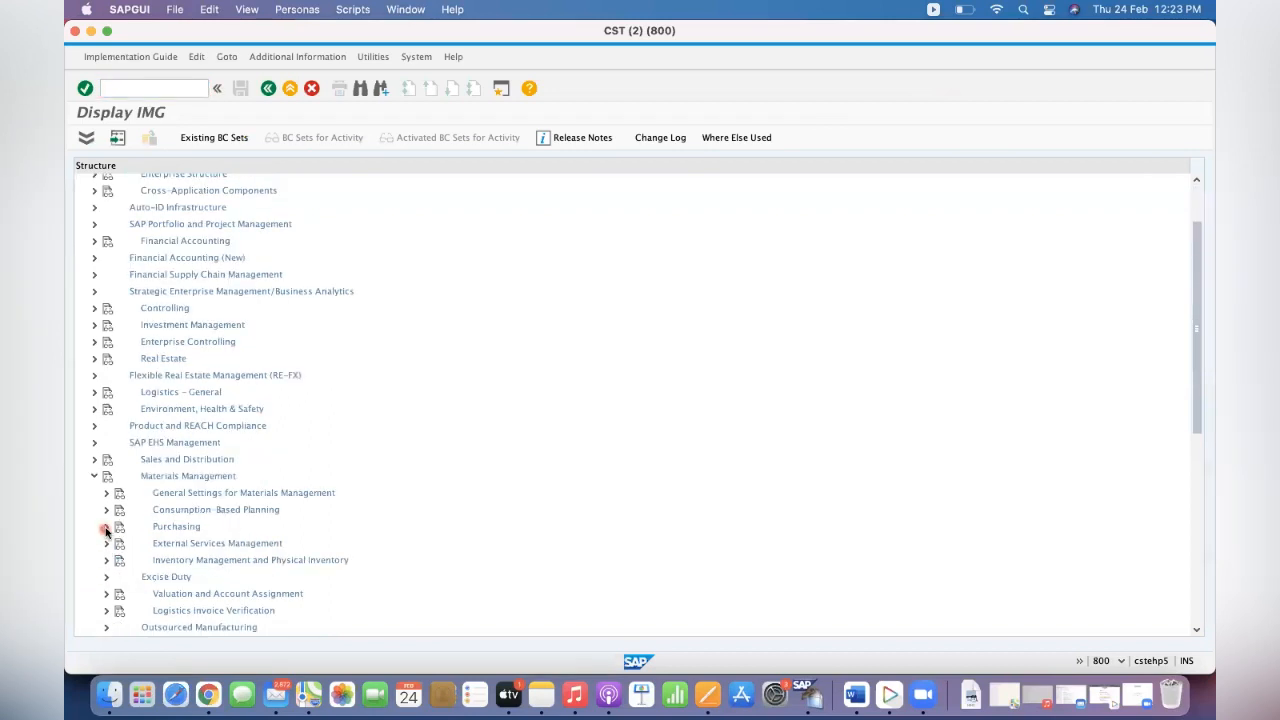
click(106, 526)
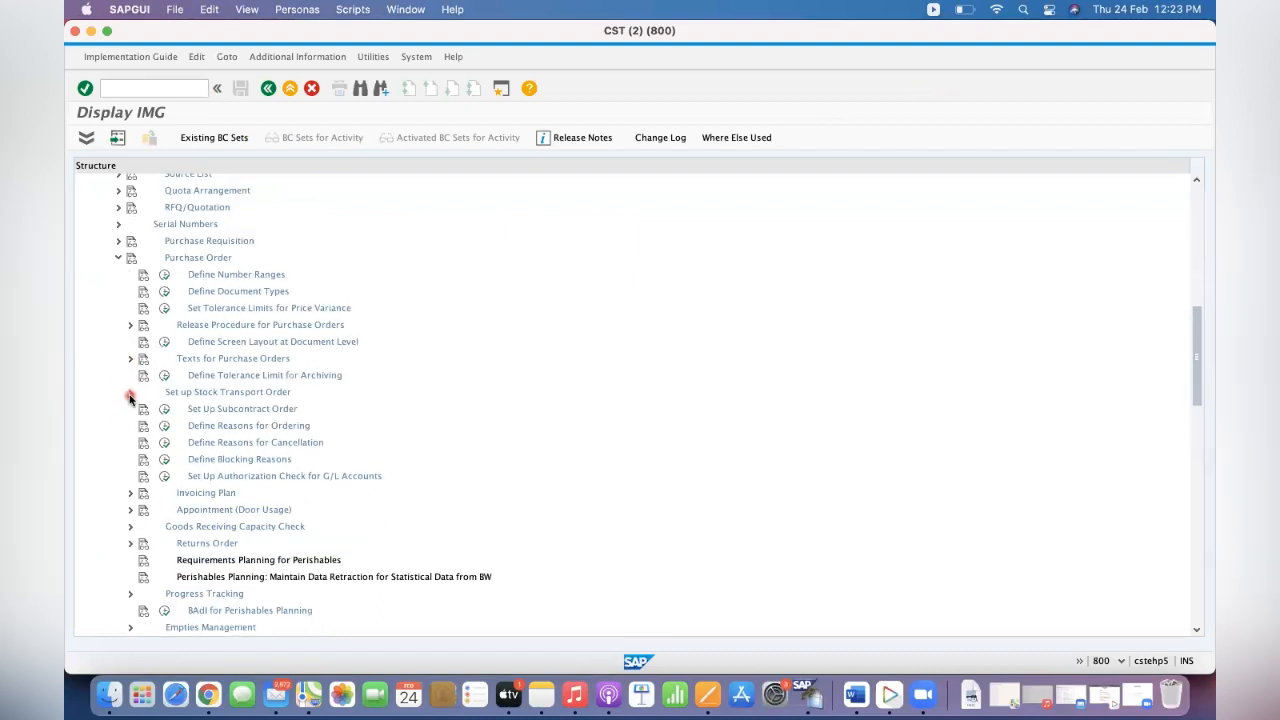
click(130, 391)
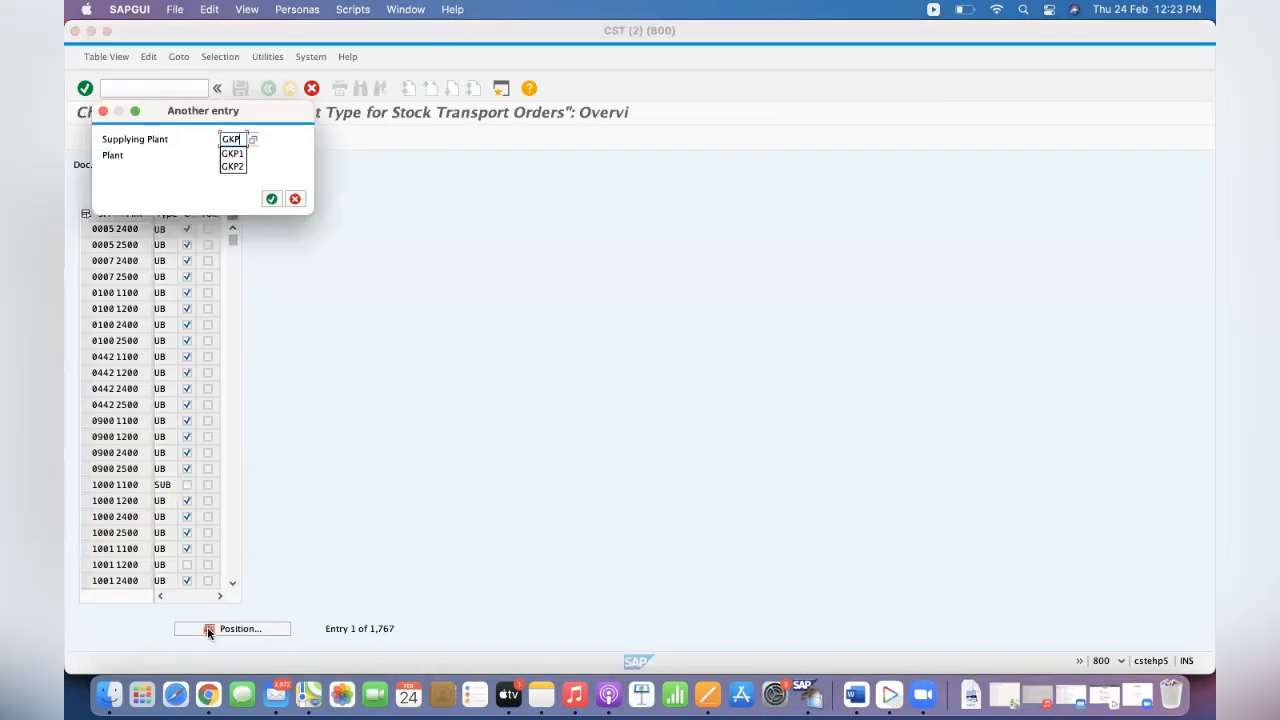
click(232, 154)
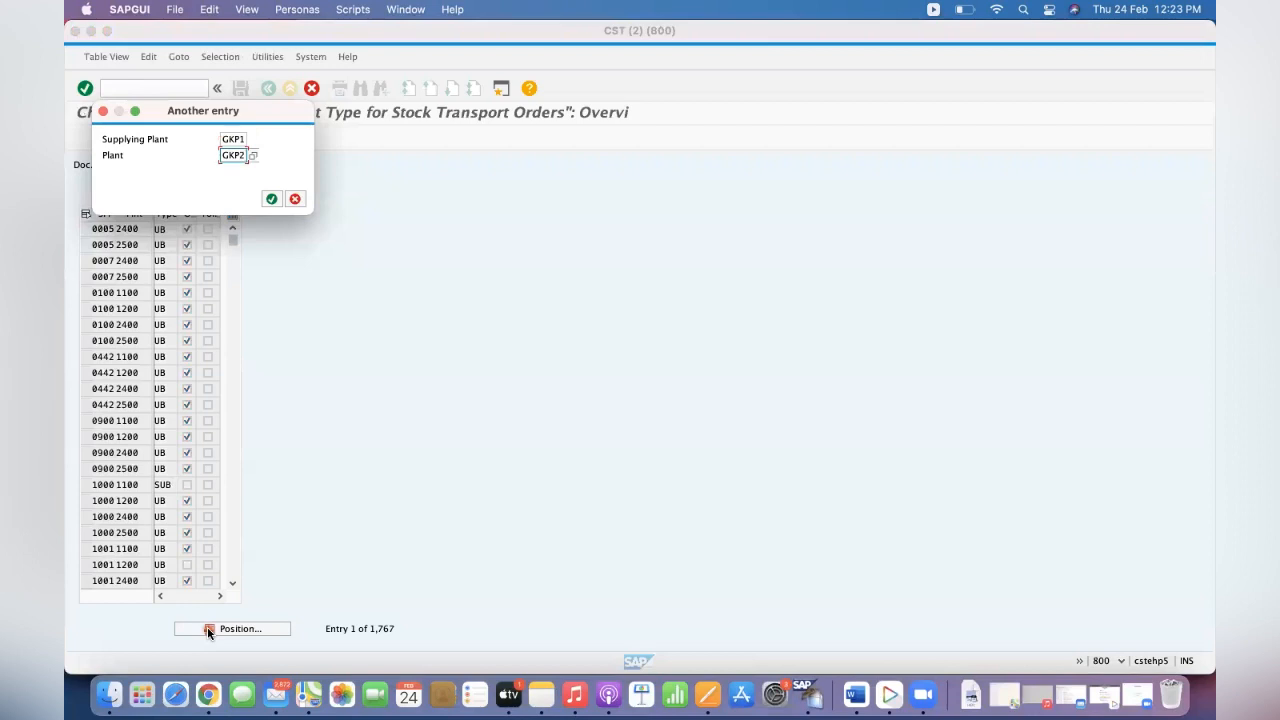
click(271, 198)
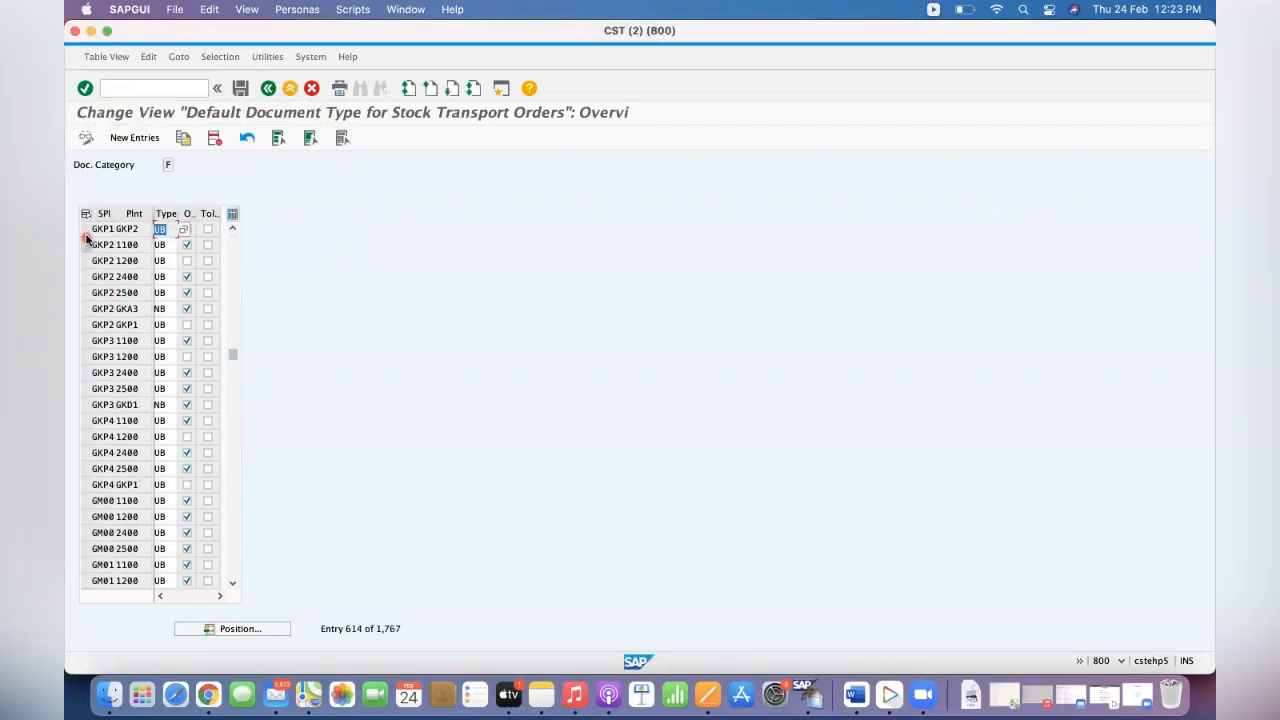
click(85, 228)
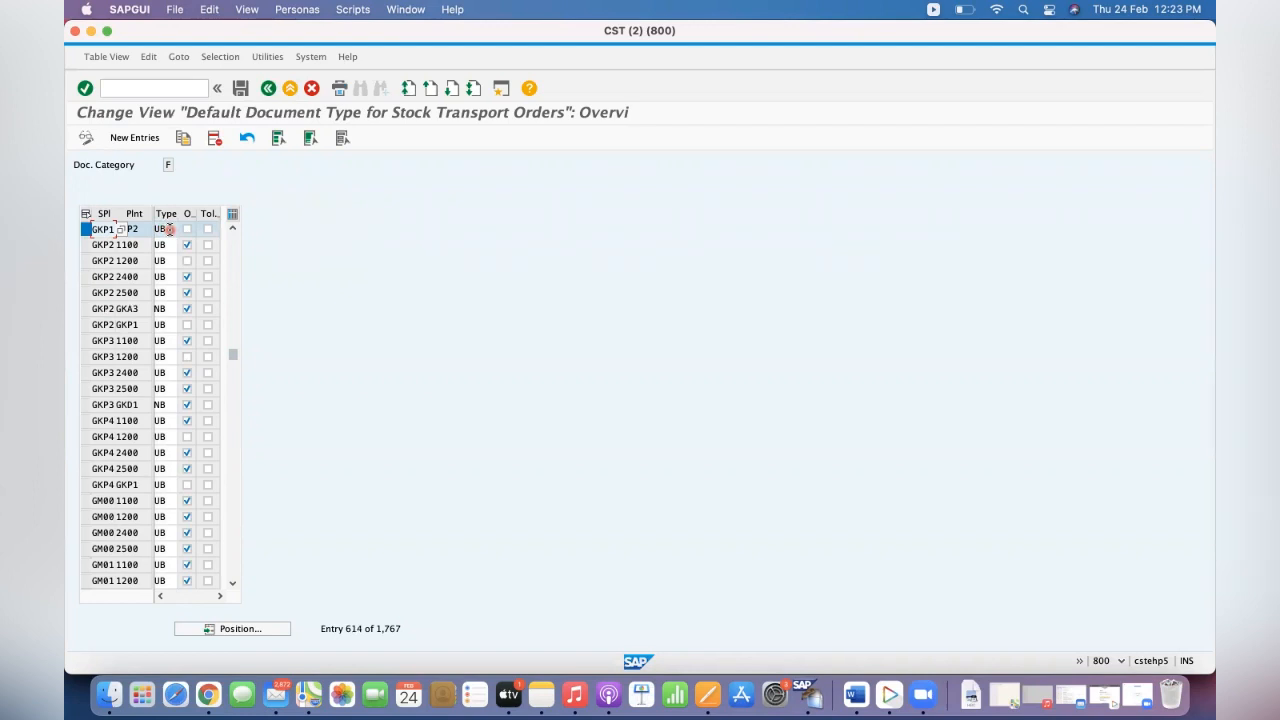
click(268, 88)
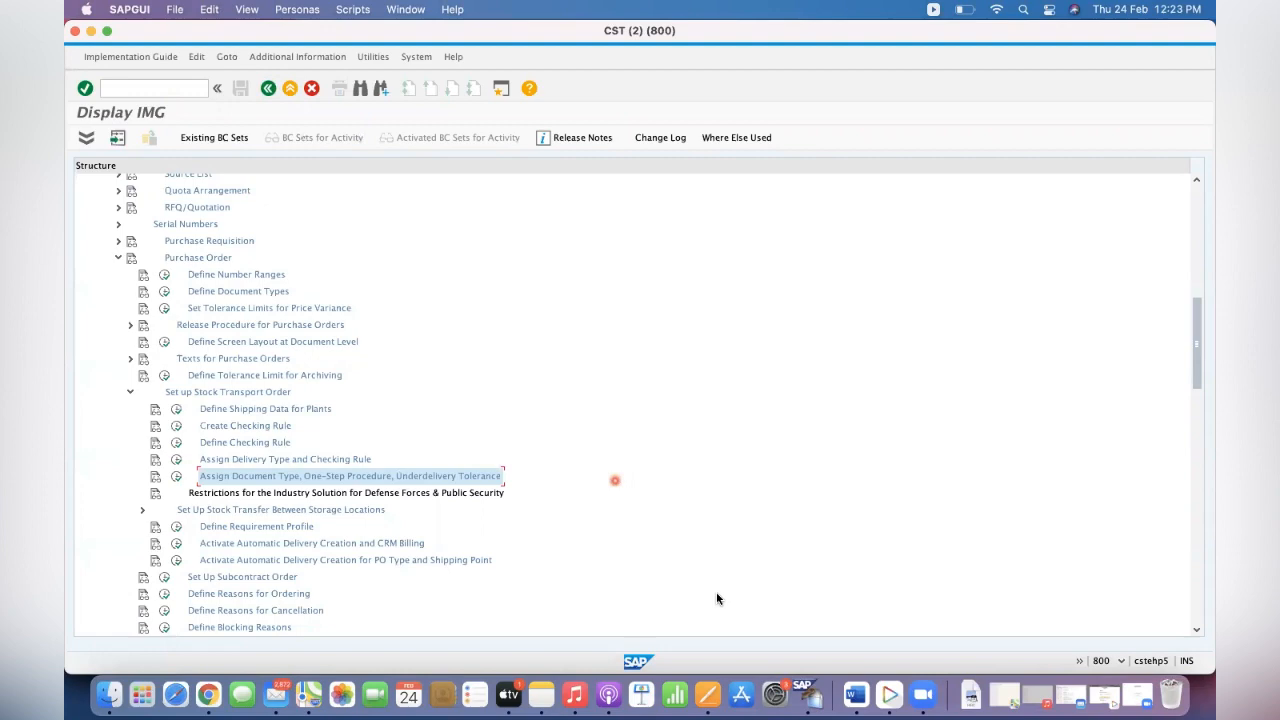
Switch to the other SAP GUI session and start ME21N with order type STO 4141
right_click(803, 693)
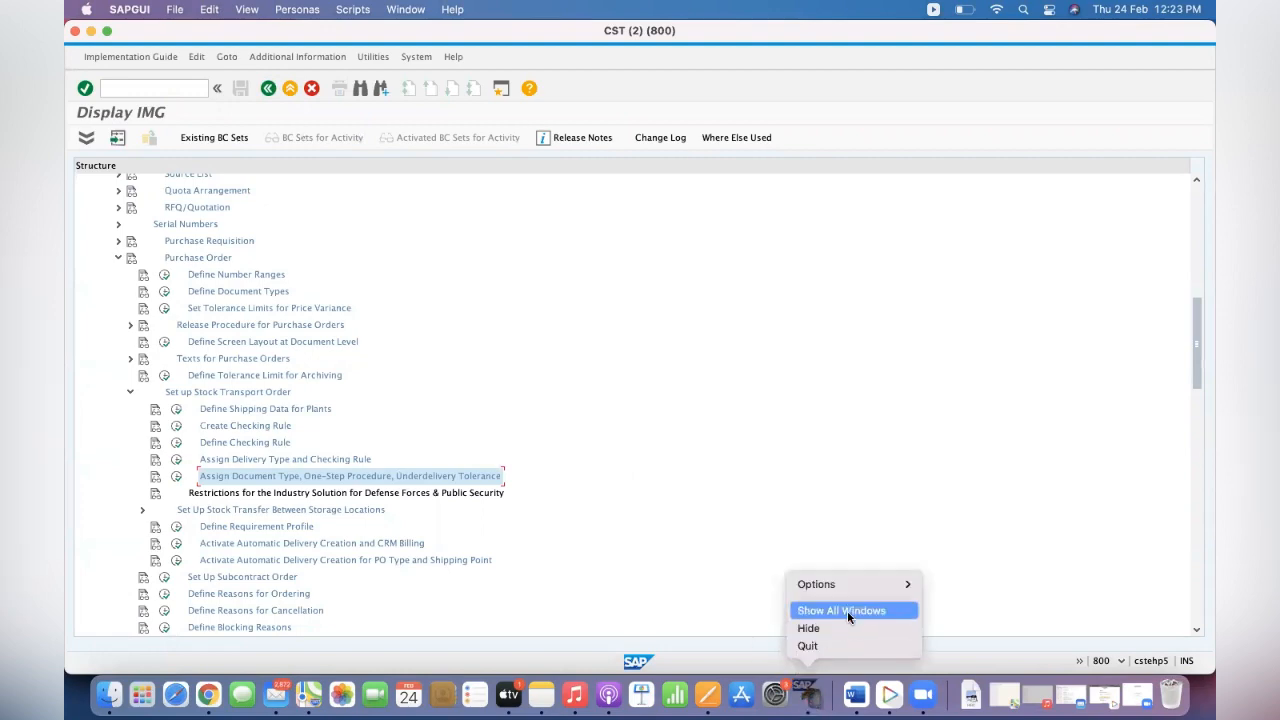
click(841, 610)
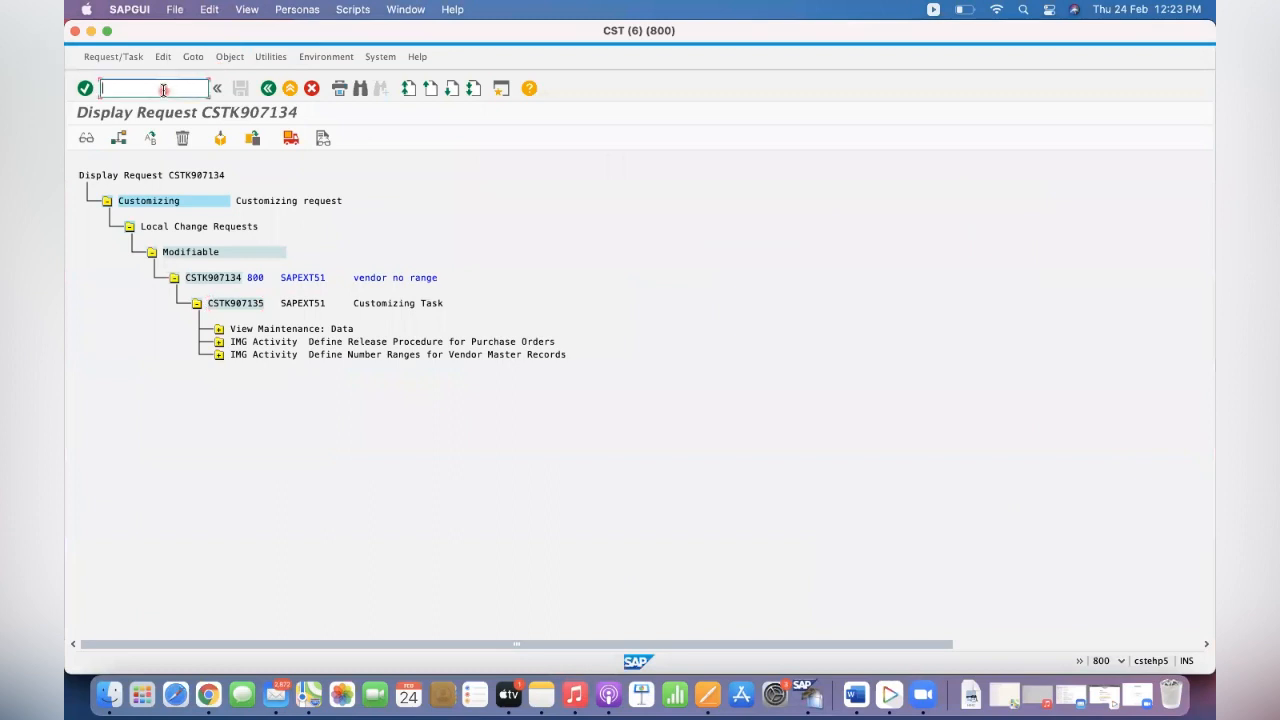
text(/NME2)
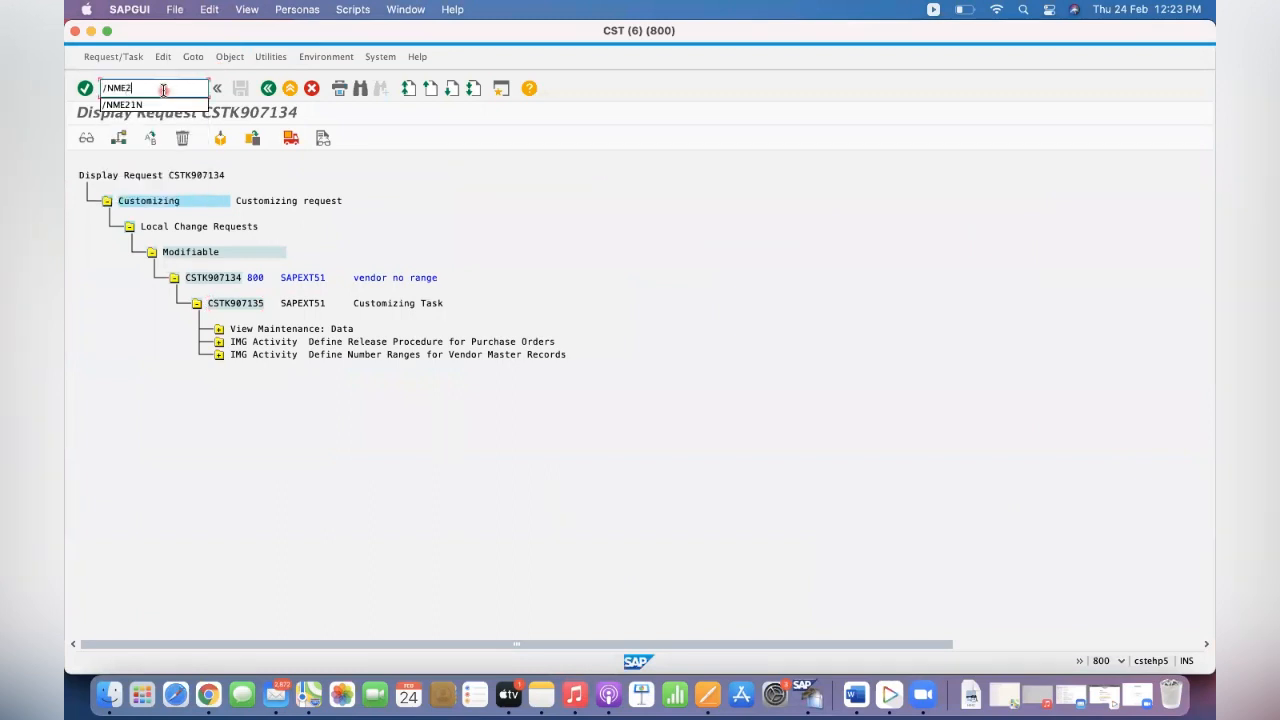
key(Enter)
text(GK)
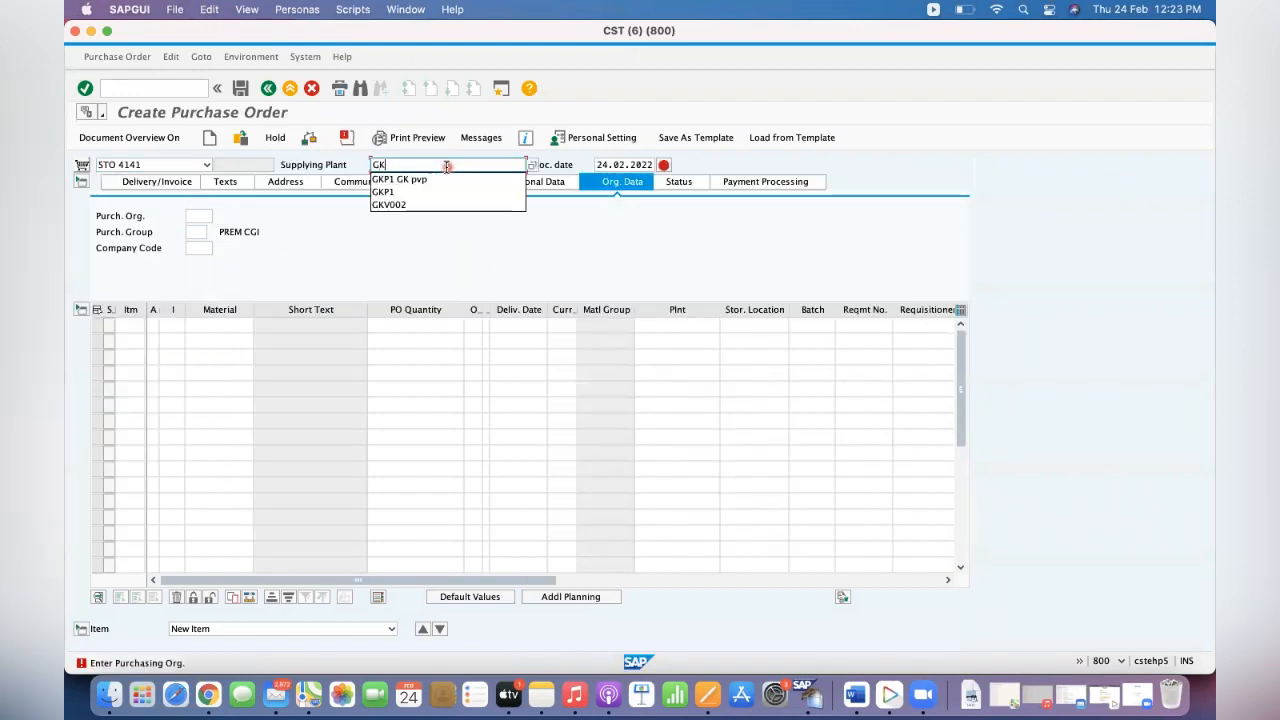
Set supplying plant GKP1 and item 10: material 300000817, plant GKP2, quantity 1
click(383, 191)
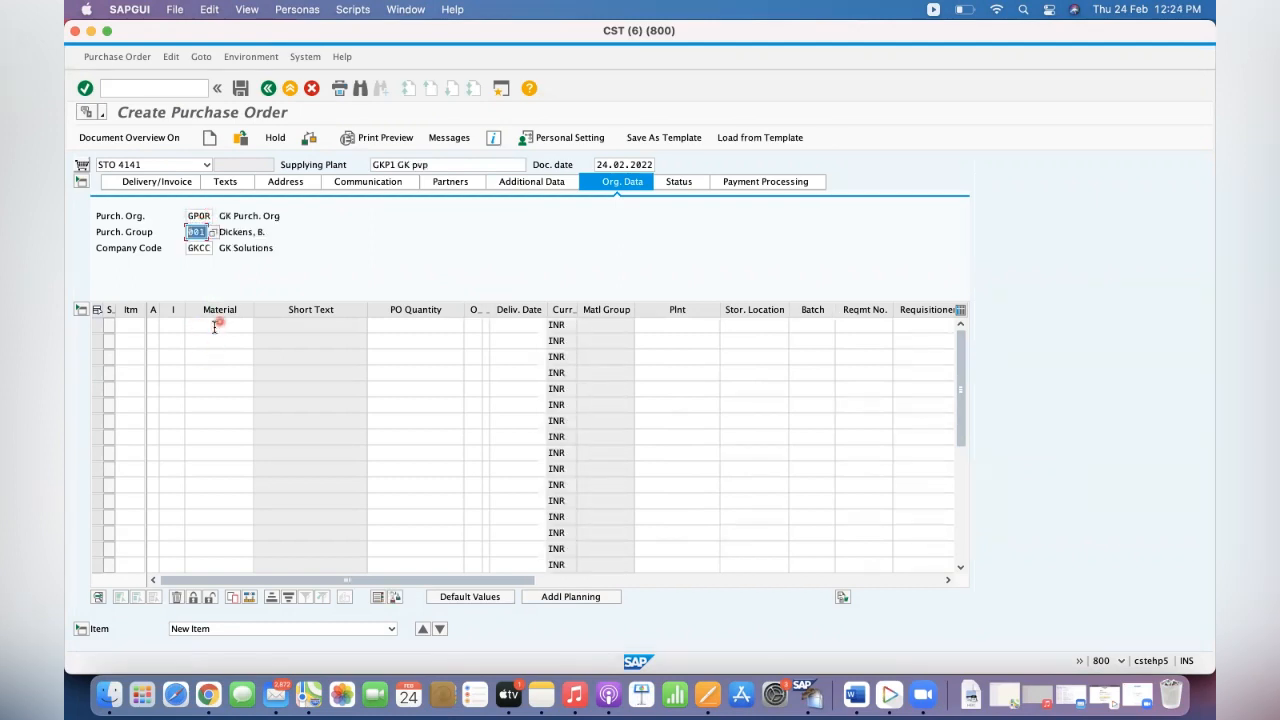
click(219, 324)
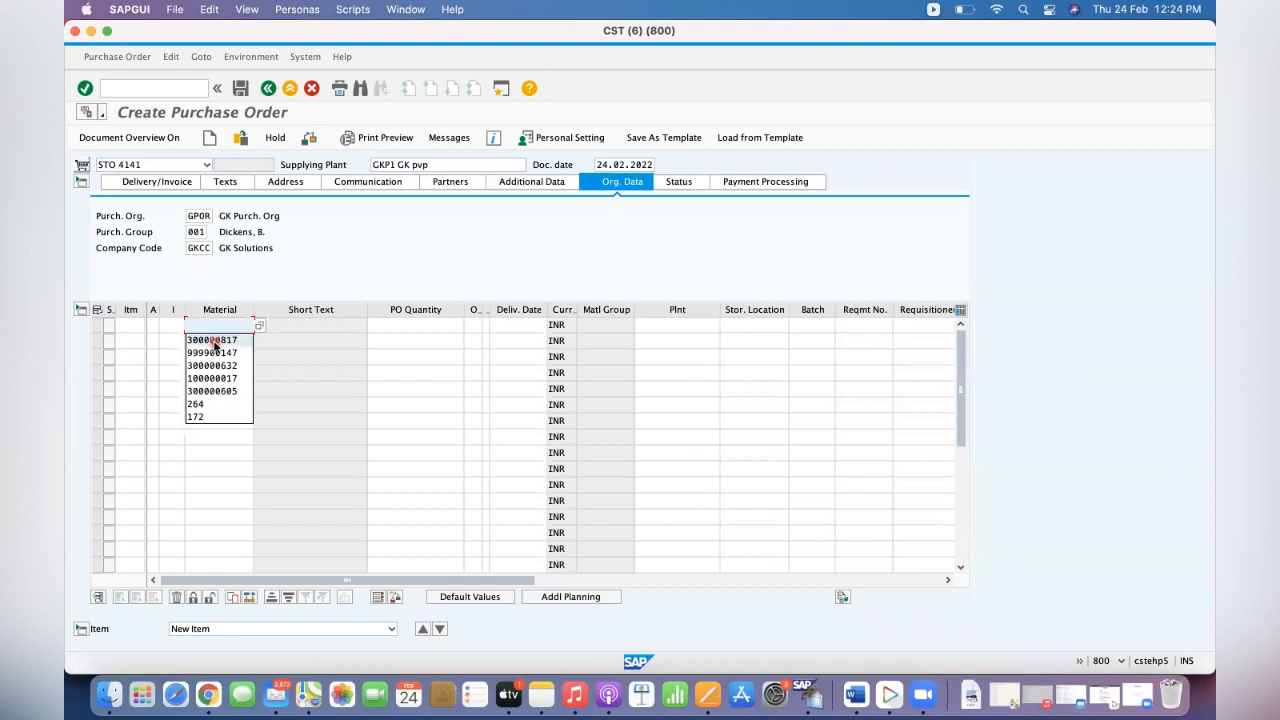
click(211, 339)
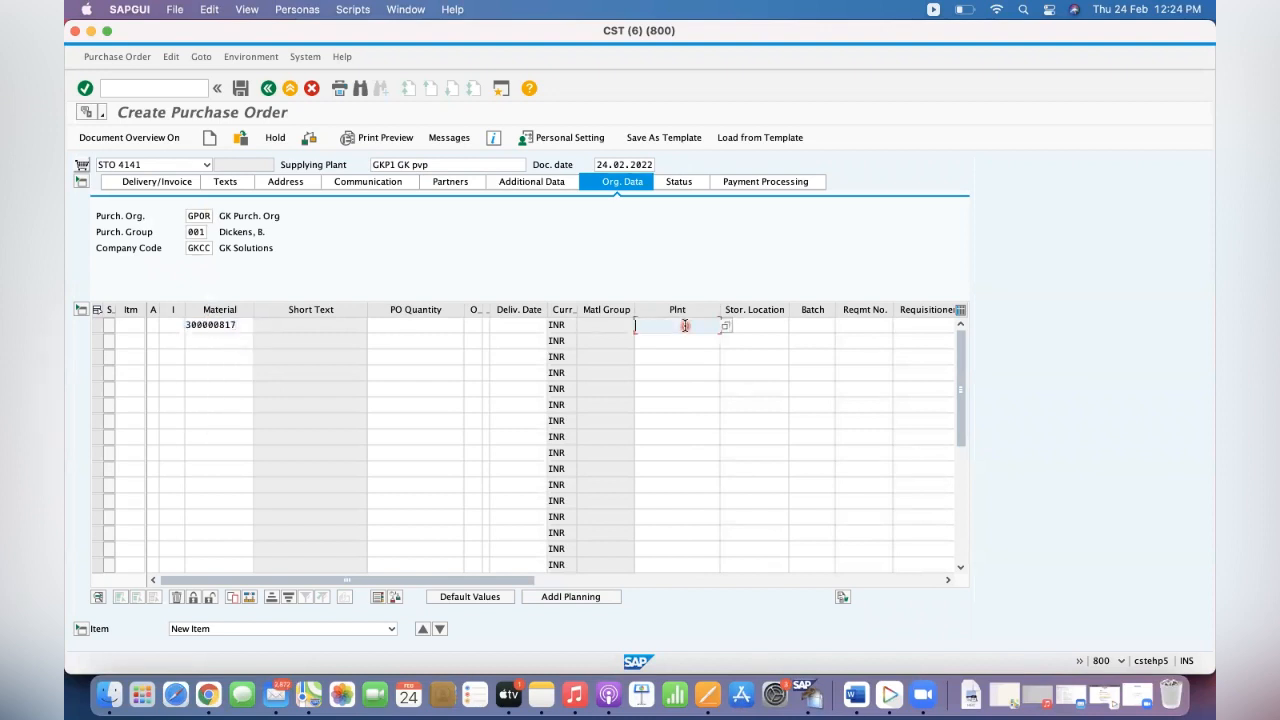
text(GKP2)
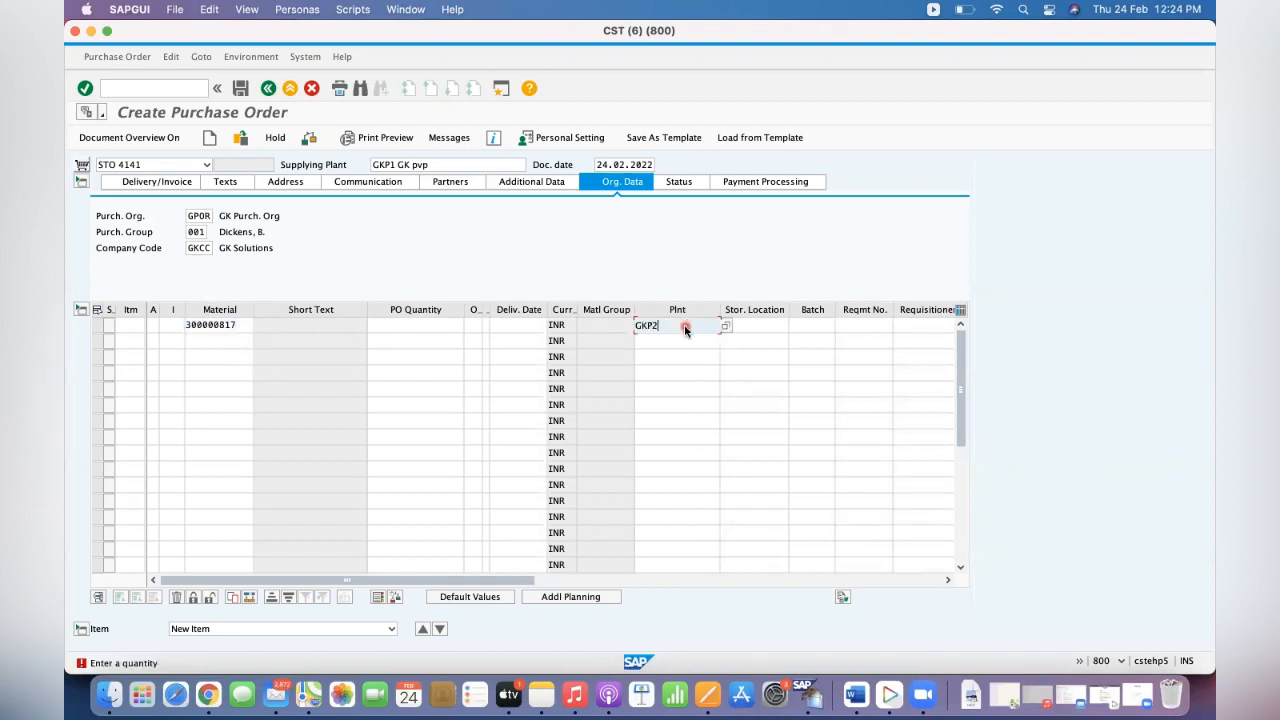
key(Enter)
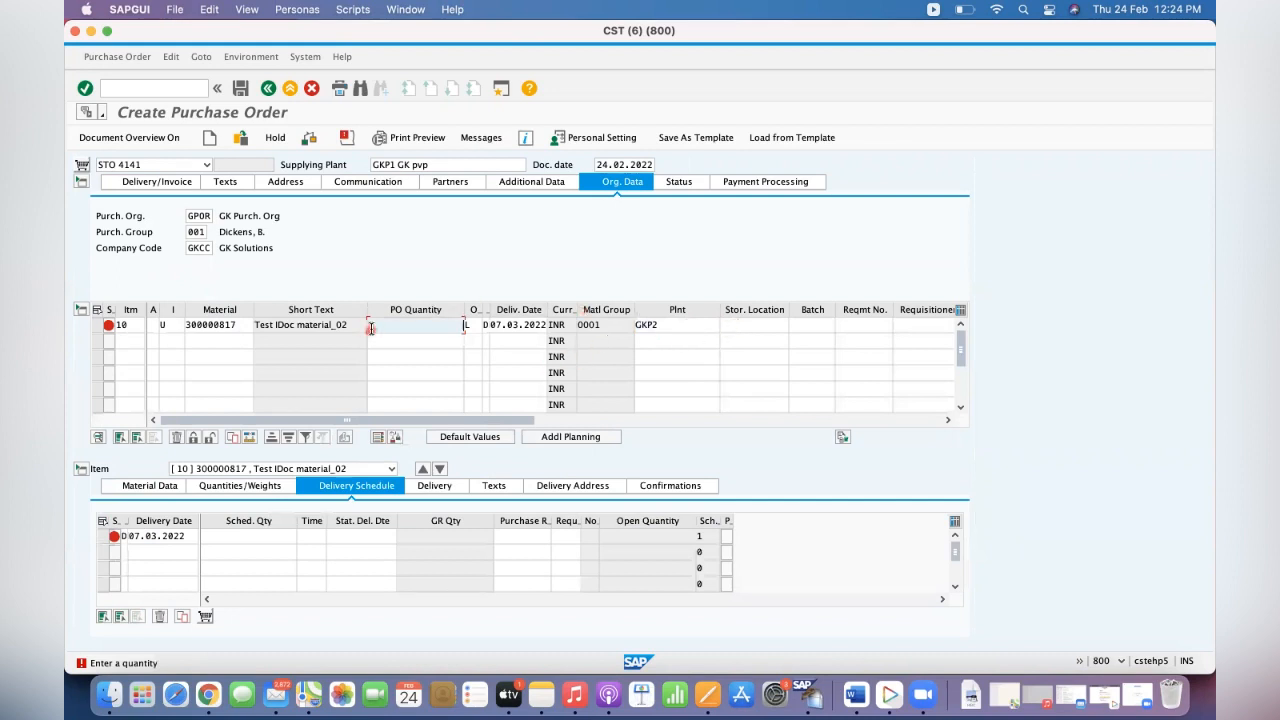
text(1)
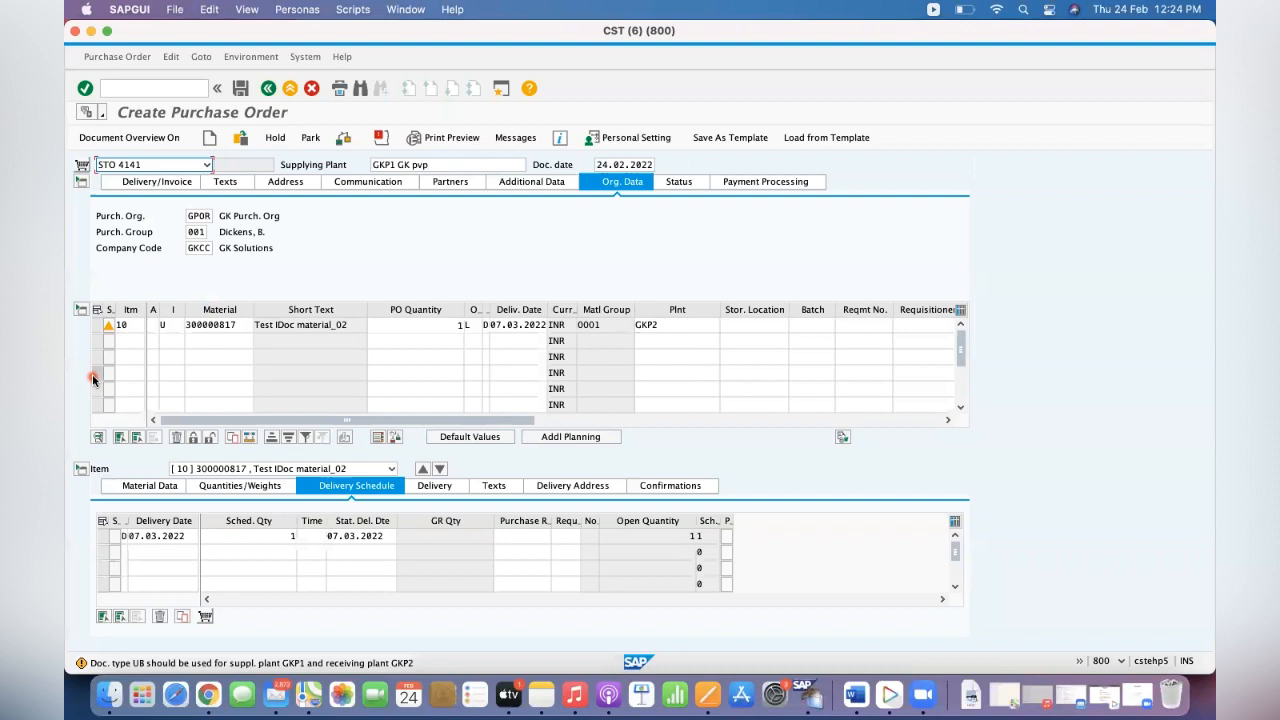
Read the long text of warning 06674, then return to the customizing session
click(80, 662)
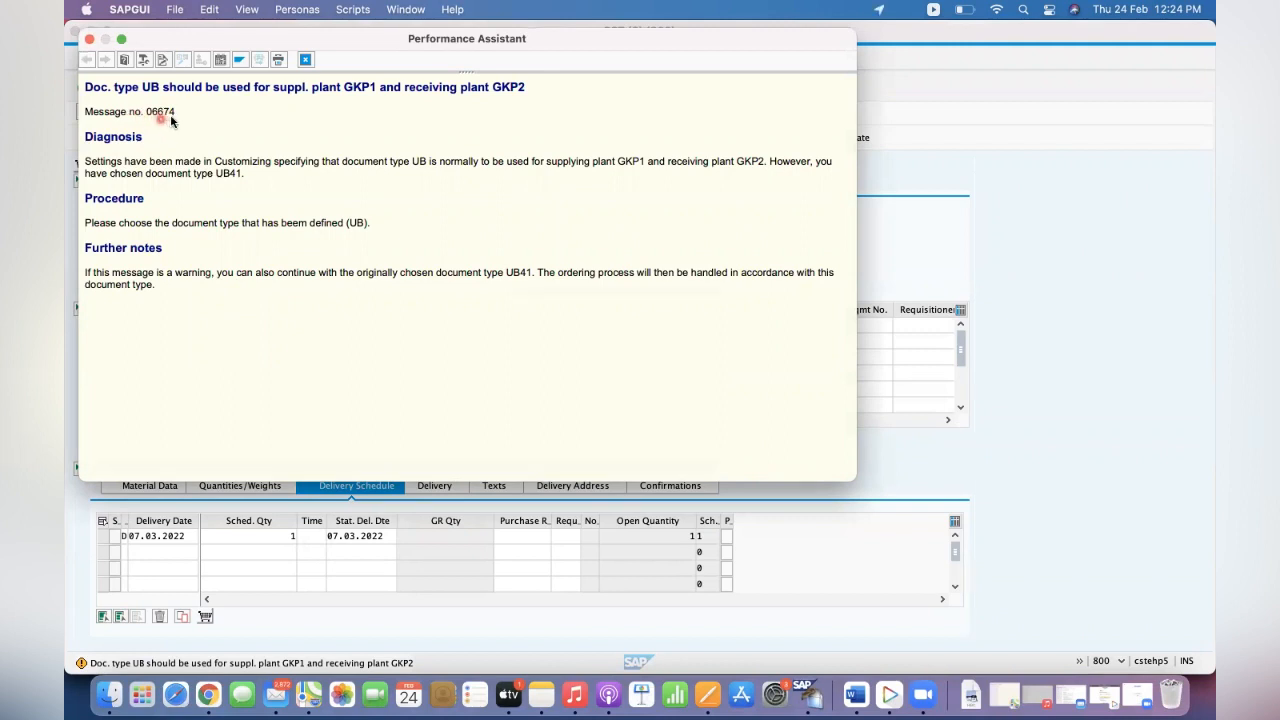
mouse_move(805, 692)
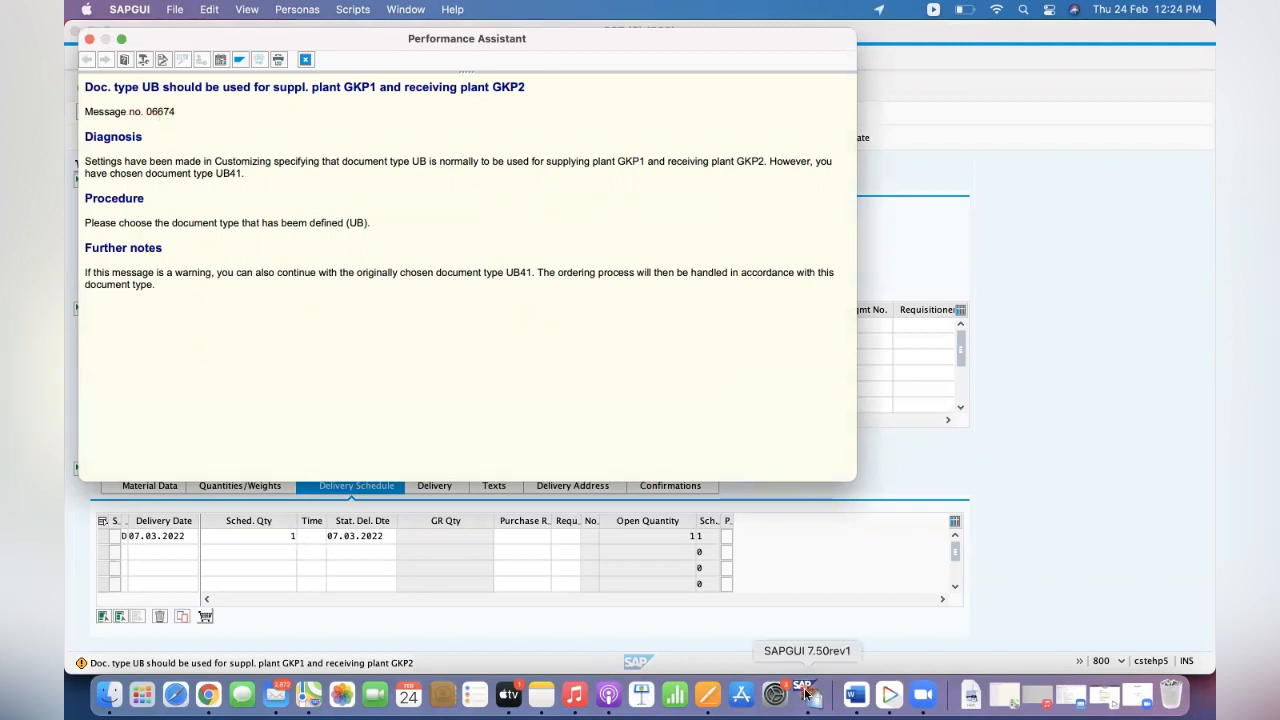
right_click(805, 693)
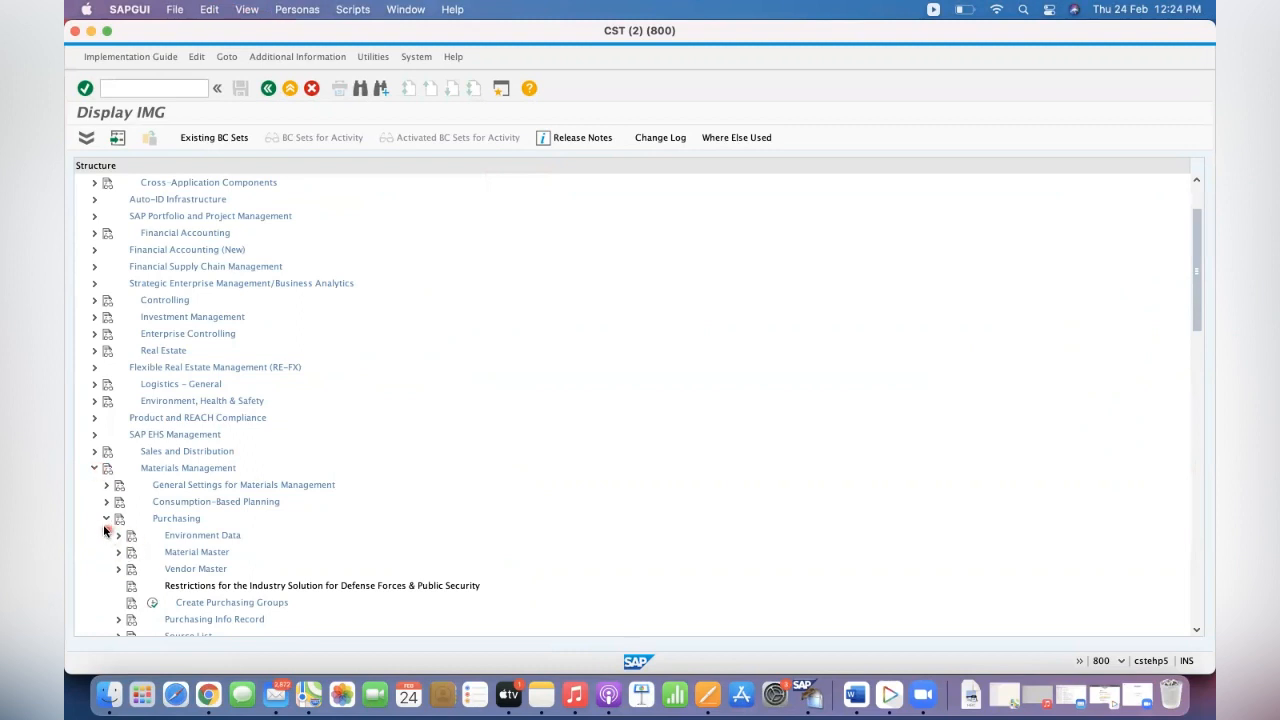
Open purchasing system message attributes under Environment Data and position to version 00
click(118, 535)
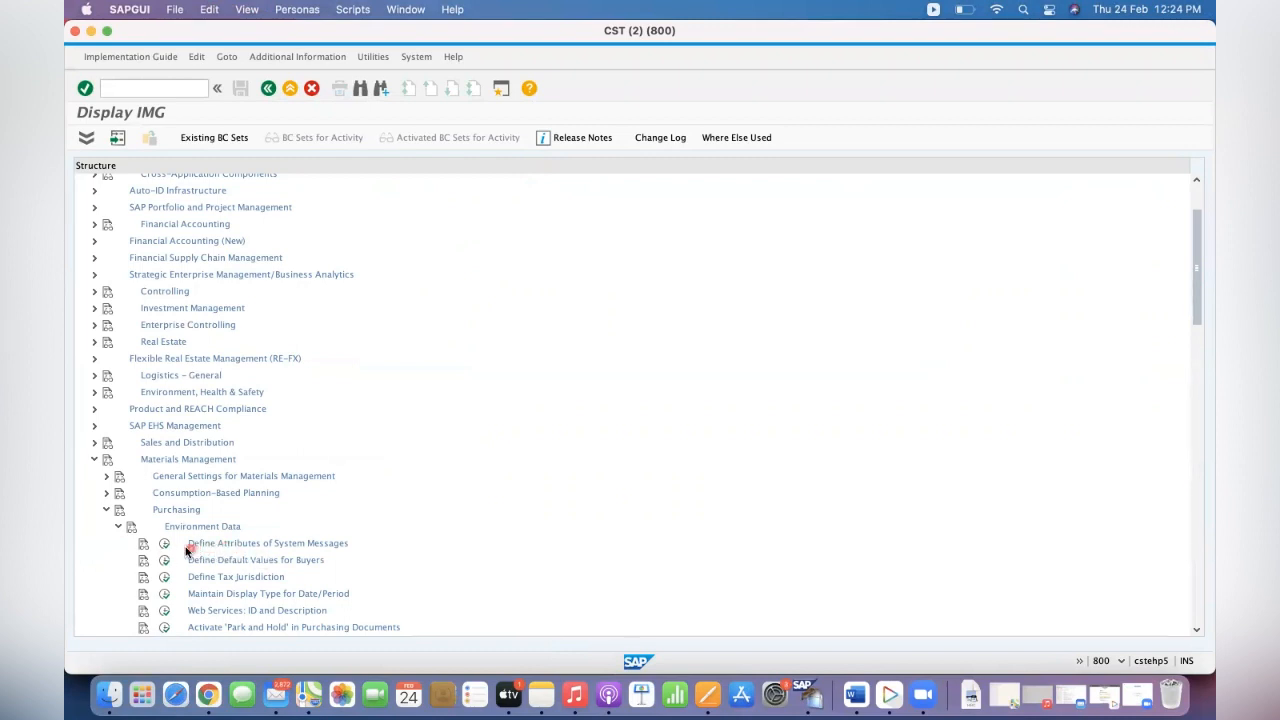
click(164, 543)
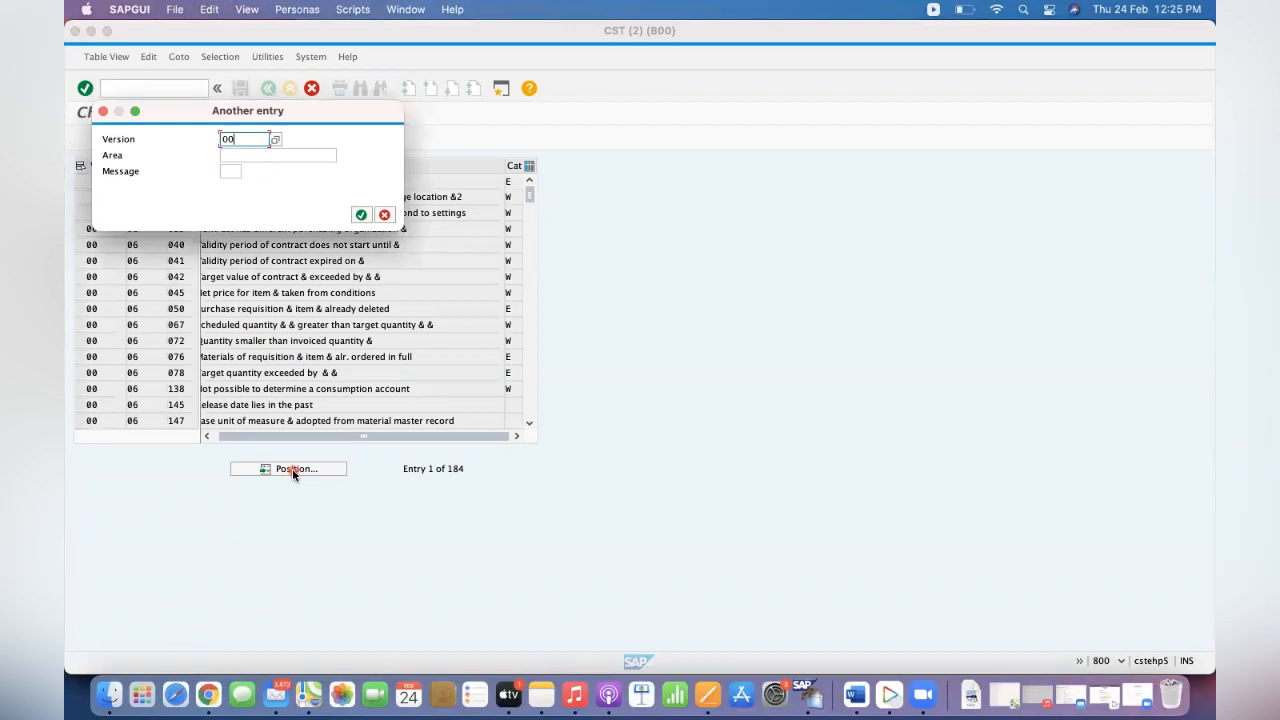
Change message 06 674 from W to E, save, and create a new customizing request
text(06)
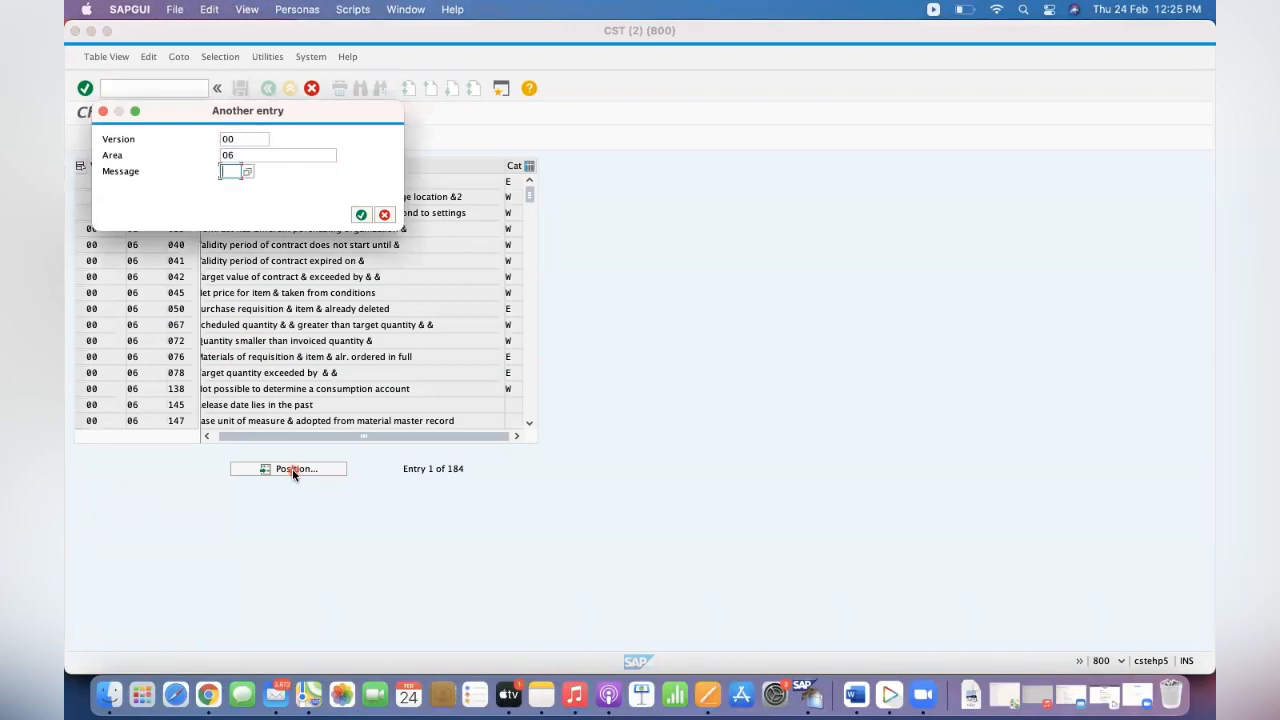
click(361, 214)
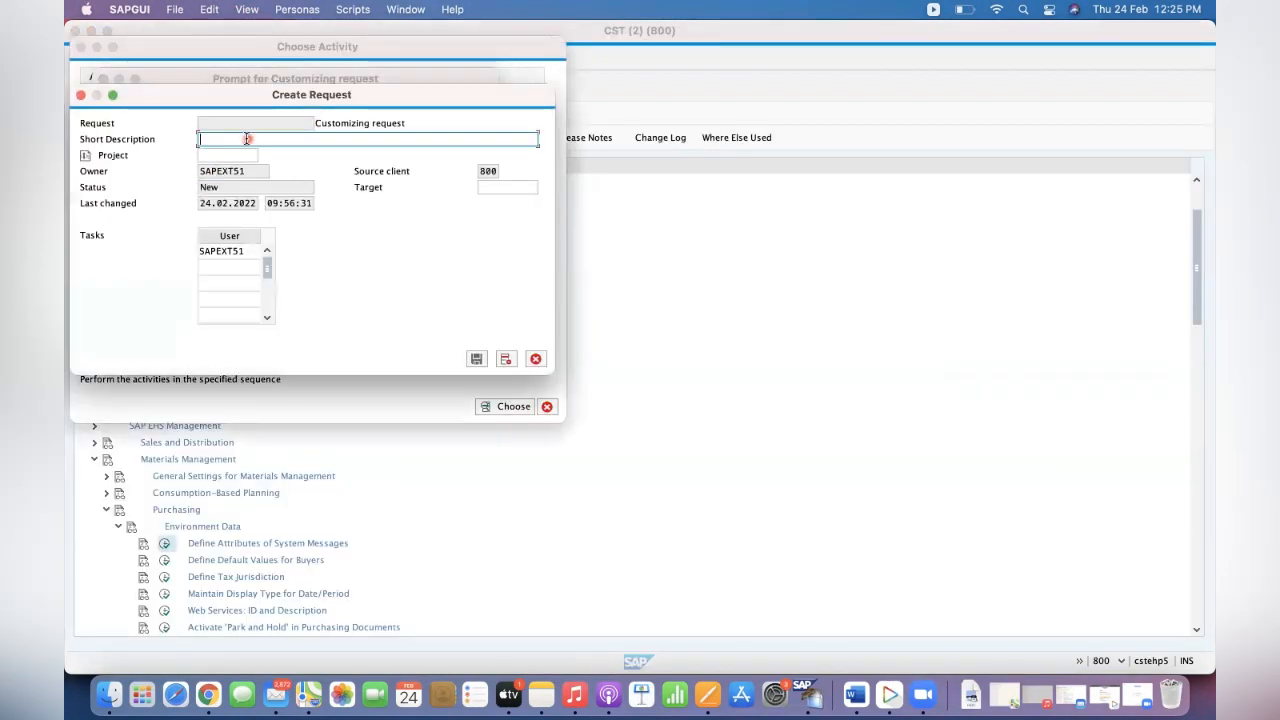
mouse_move(250, 138)
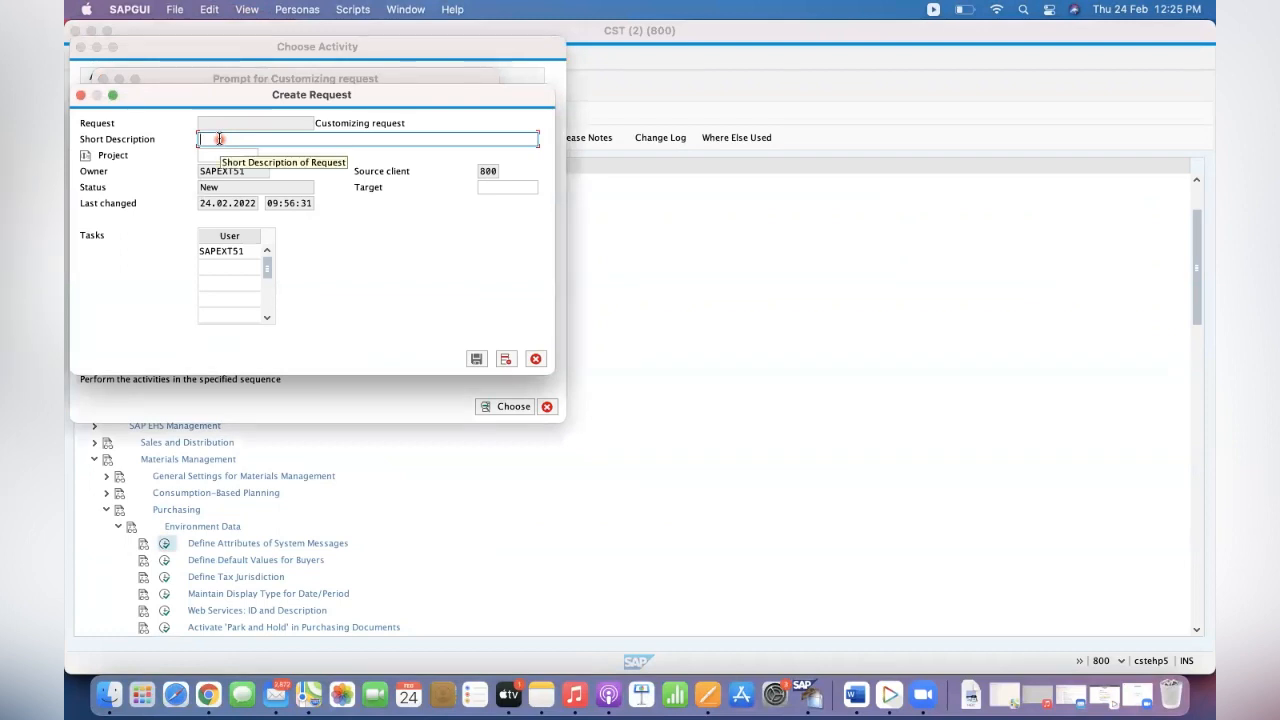
Describe the request as 'CKG GP: W to E for the message 06674' and save it
text(G)
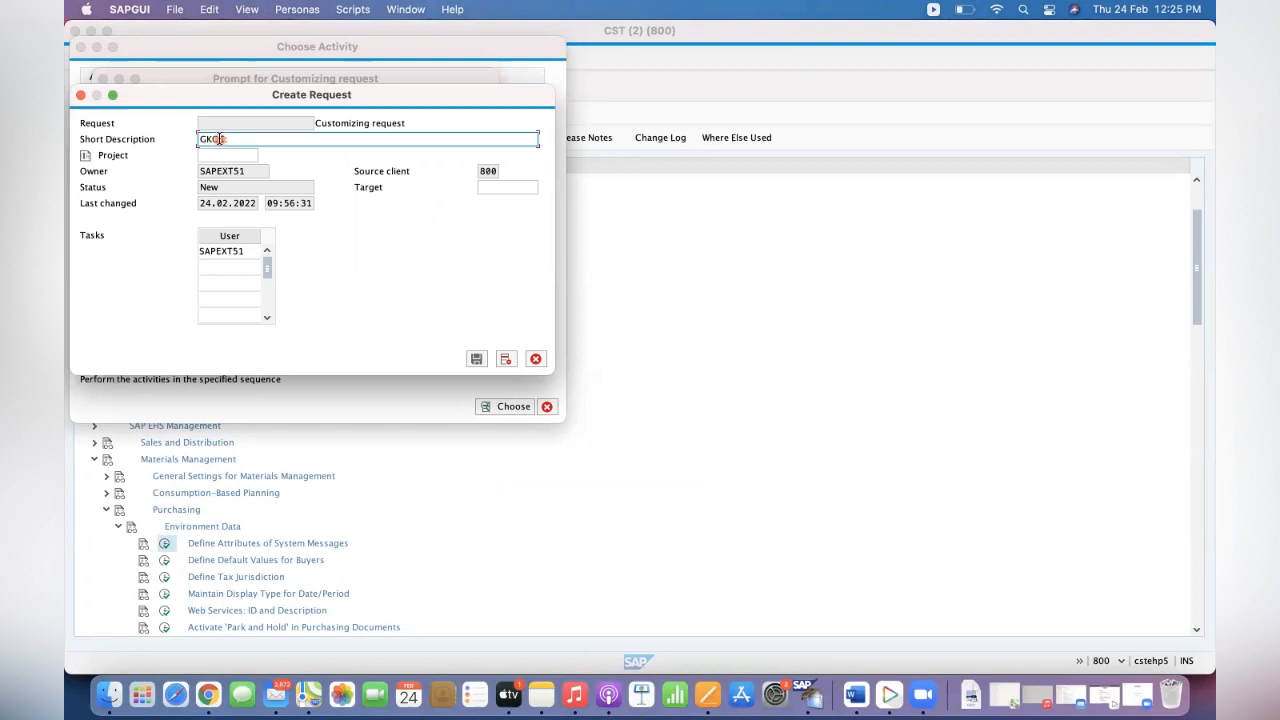
text(GP)
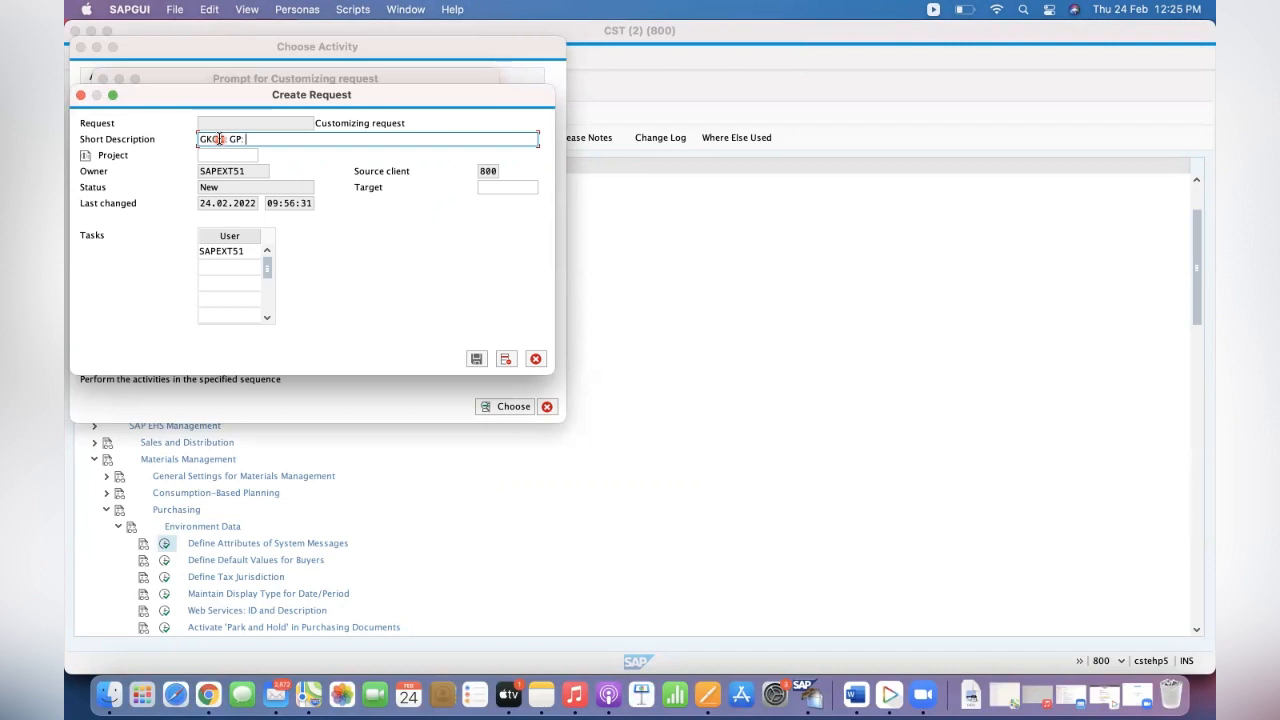
text(W to)
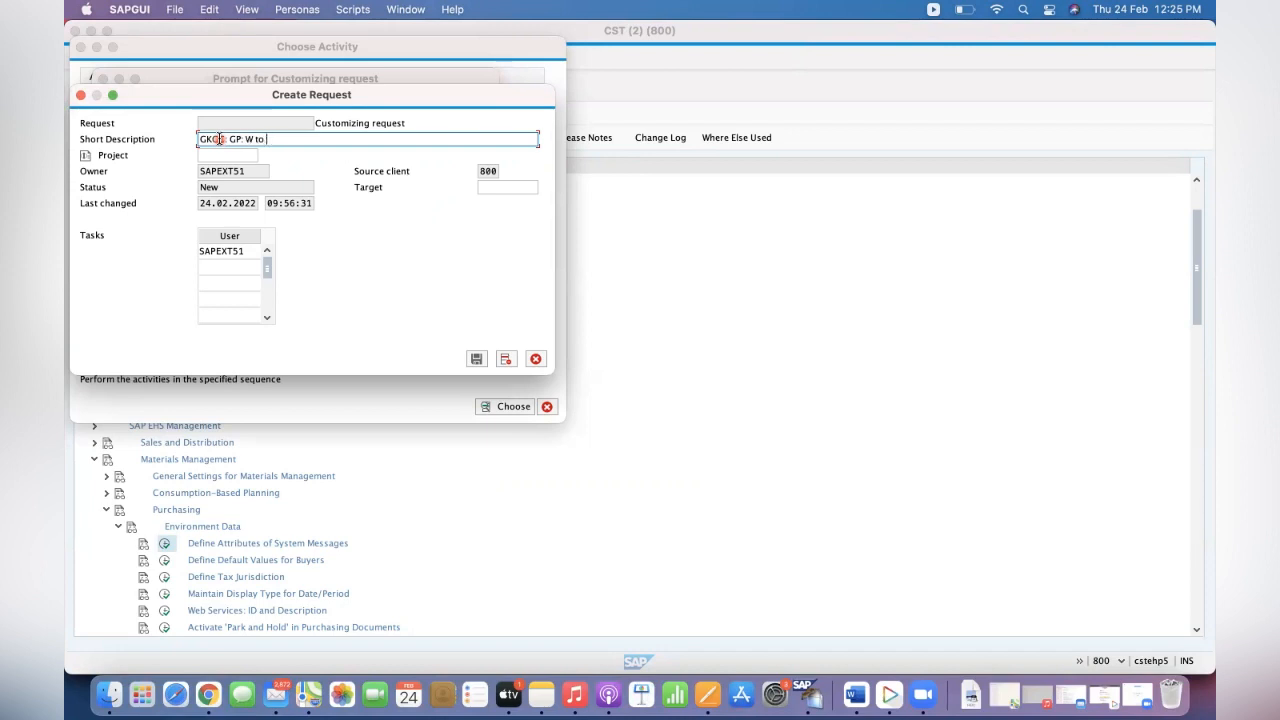
text(E for the message 0)
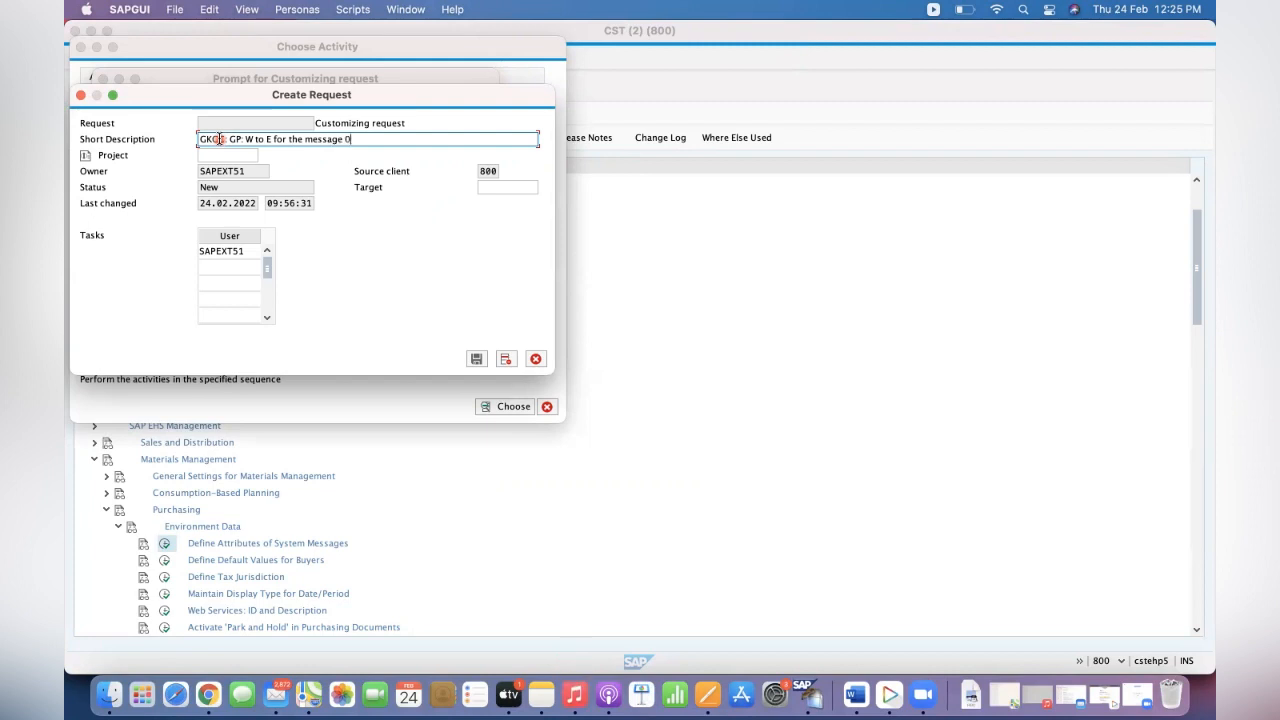
text(6674)
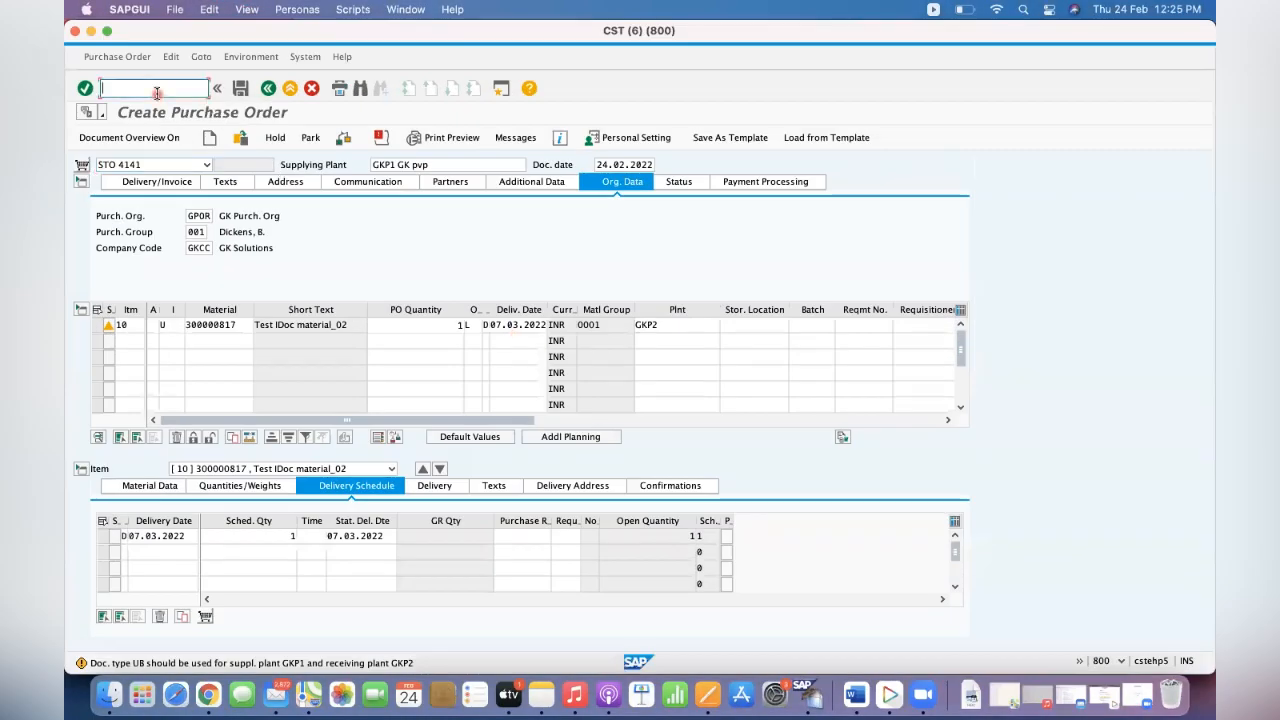
Leave the current purchase order and restart ME21N
text(/N)
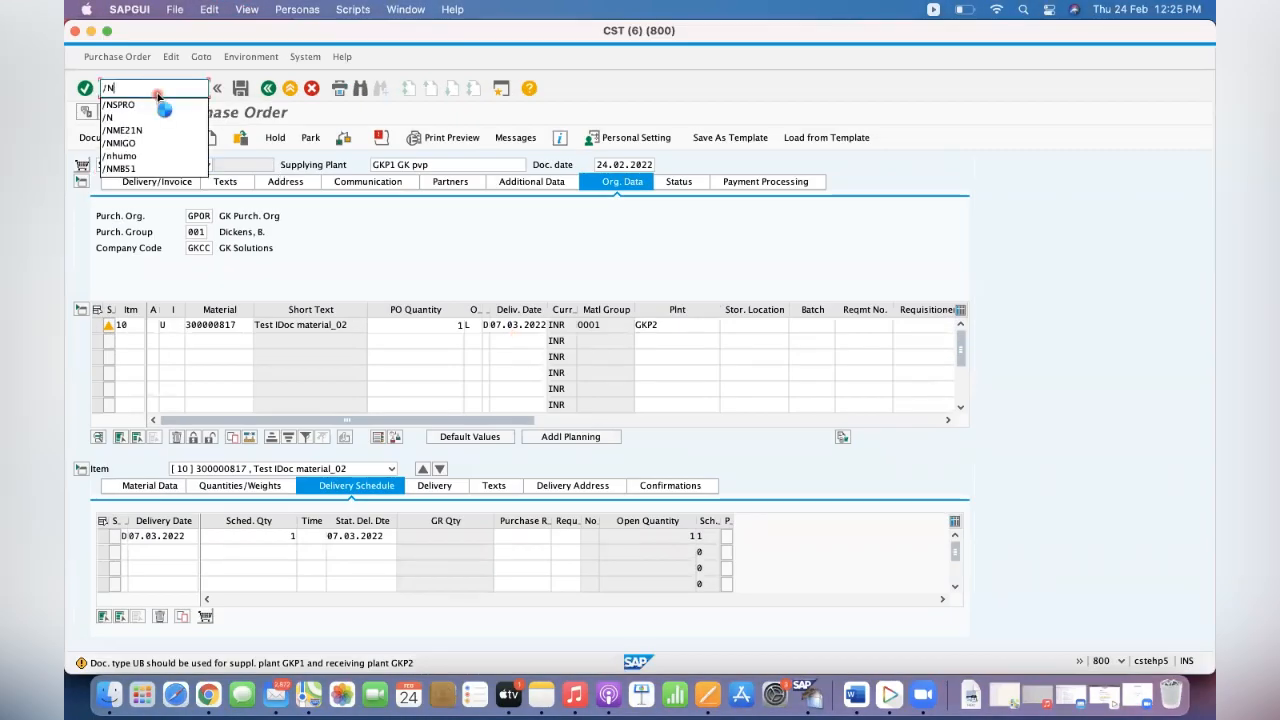
key(enter)
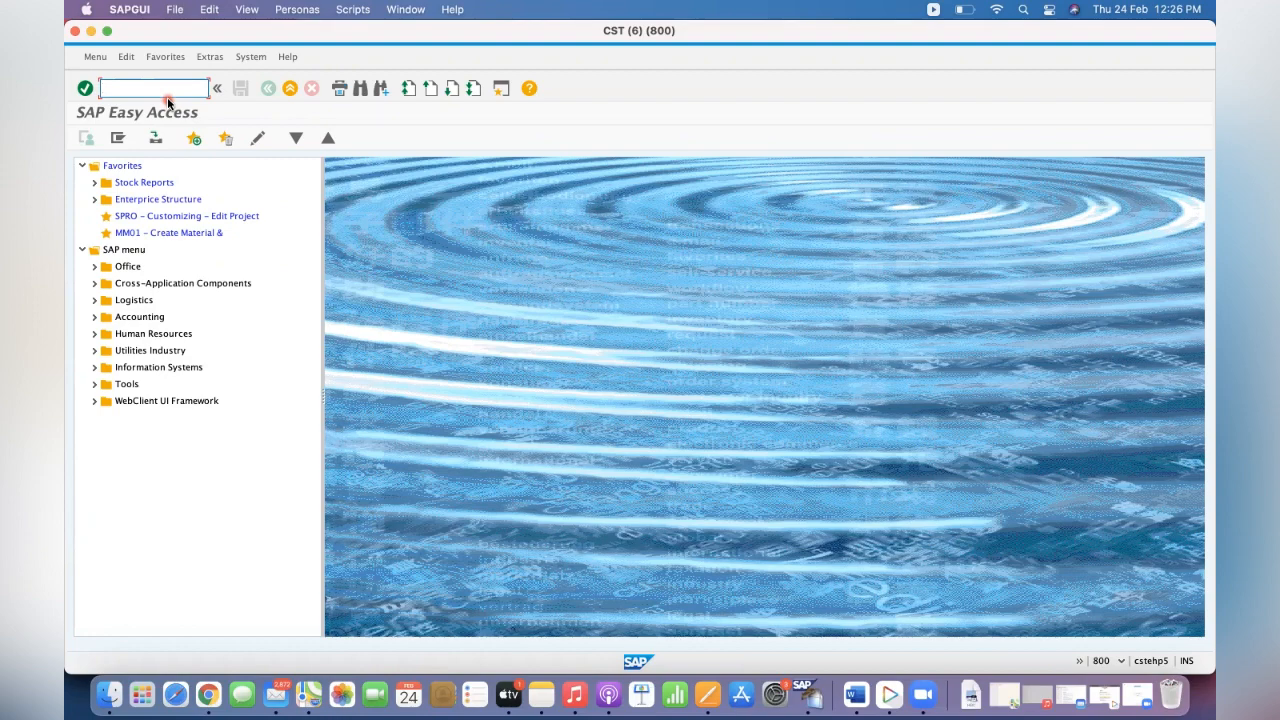
text(ME21N)
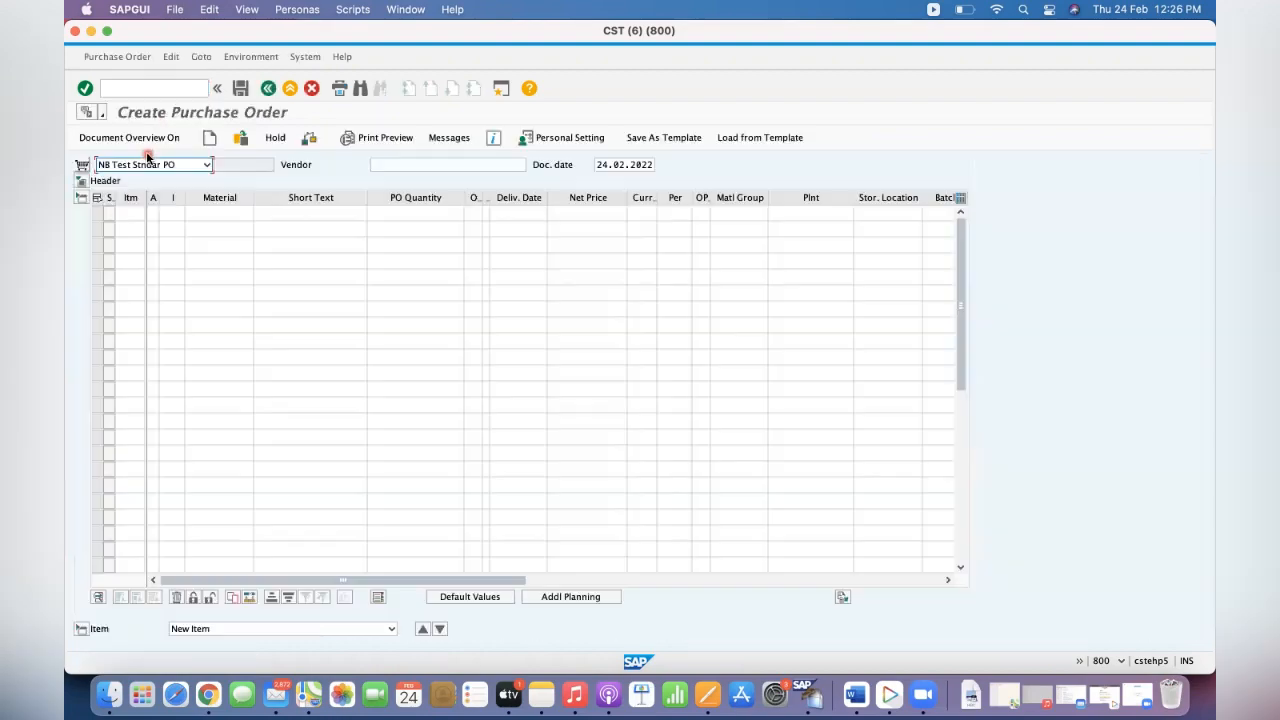
Create an STO 4141 order from GKP1 to GKP2 for material 300000817
click(207, 164)
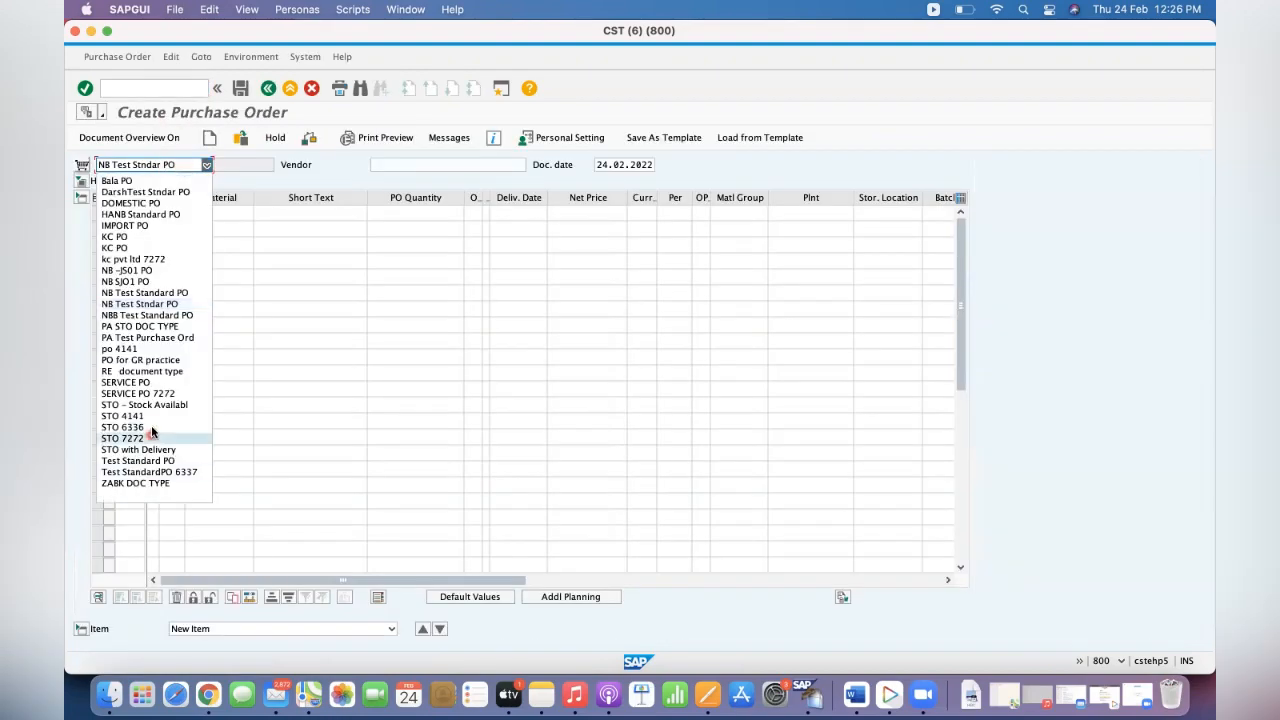
click(122, 416)
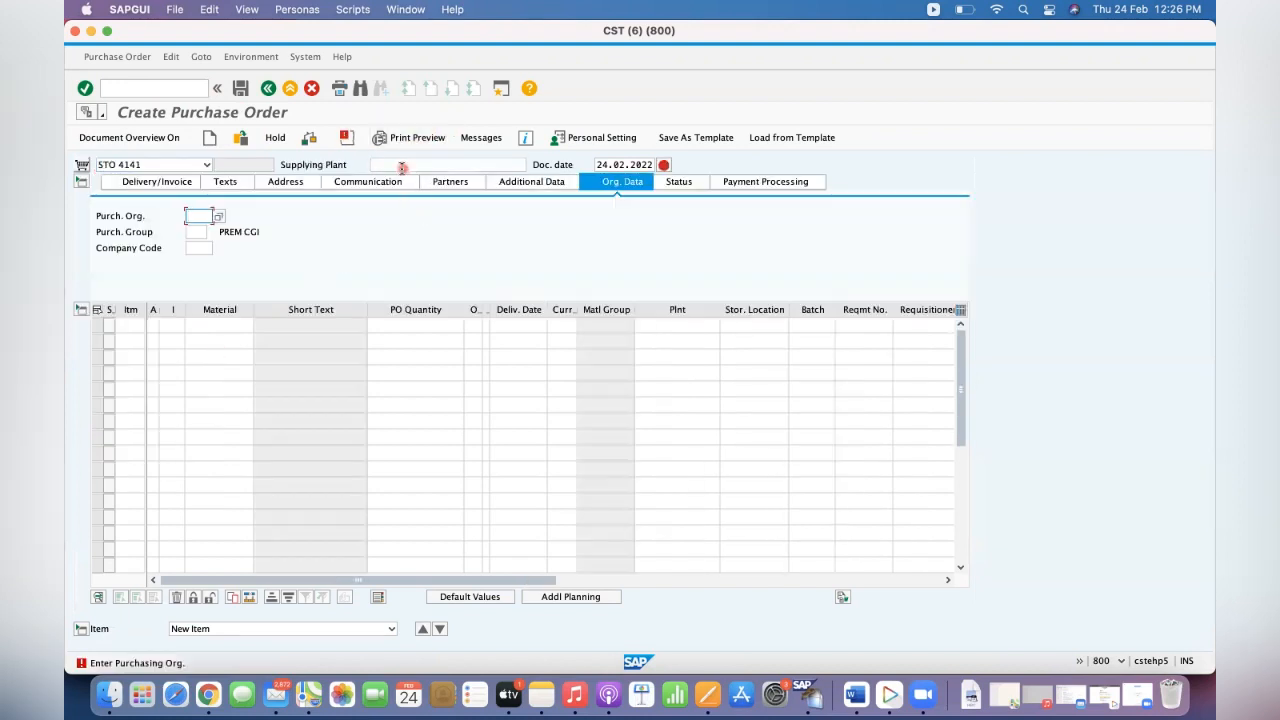
text(G)
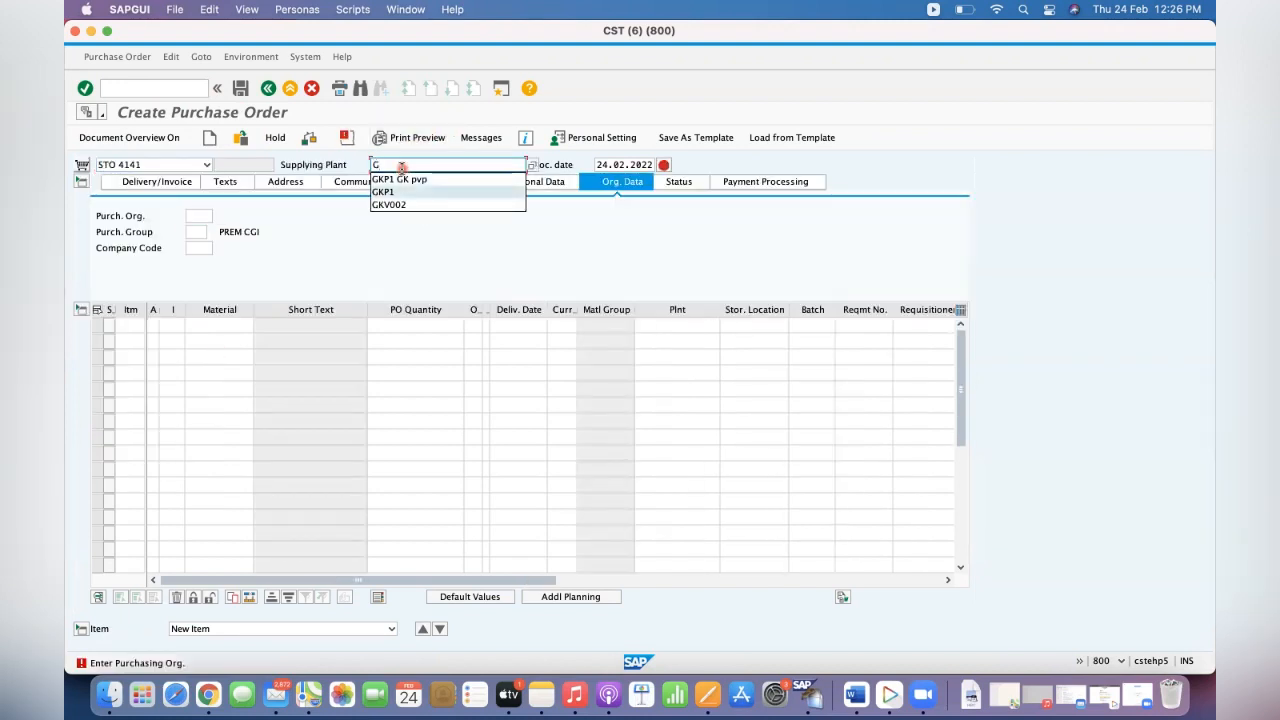
click(382, 192)
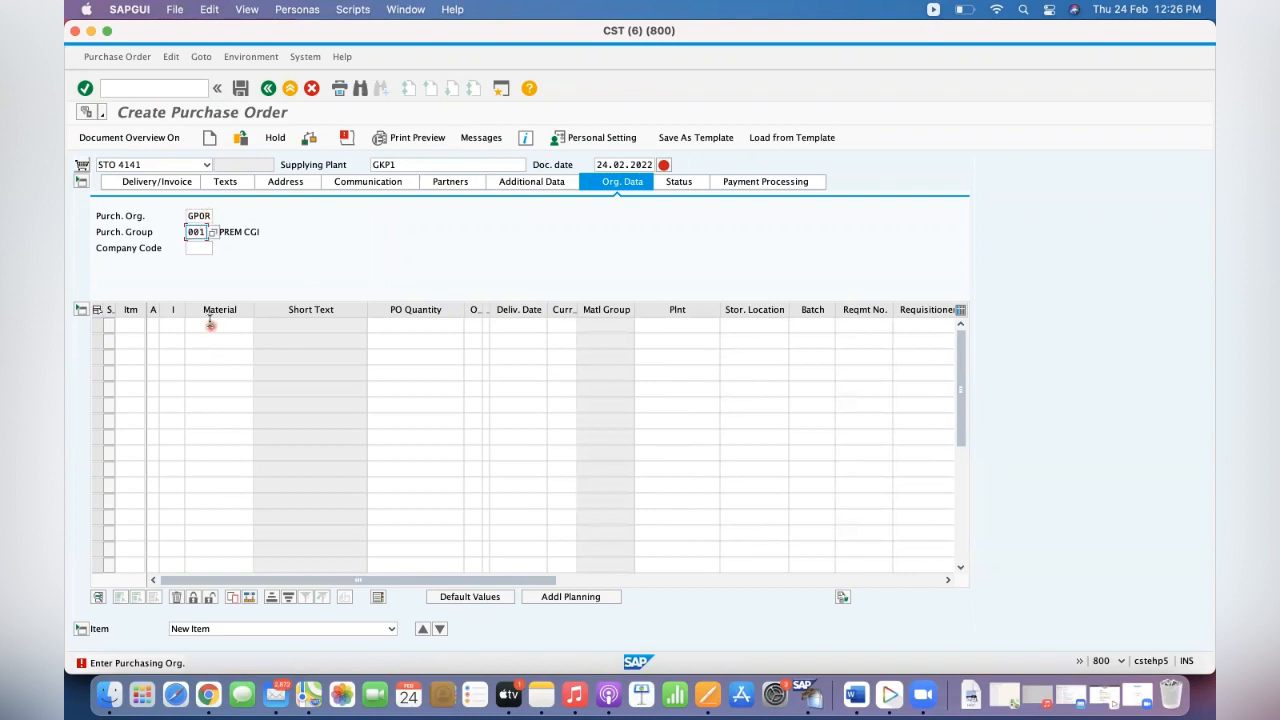
click(210, 324)
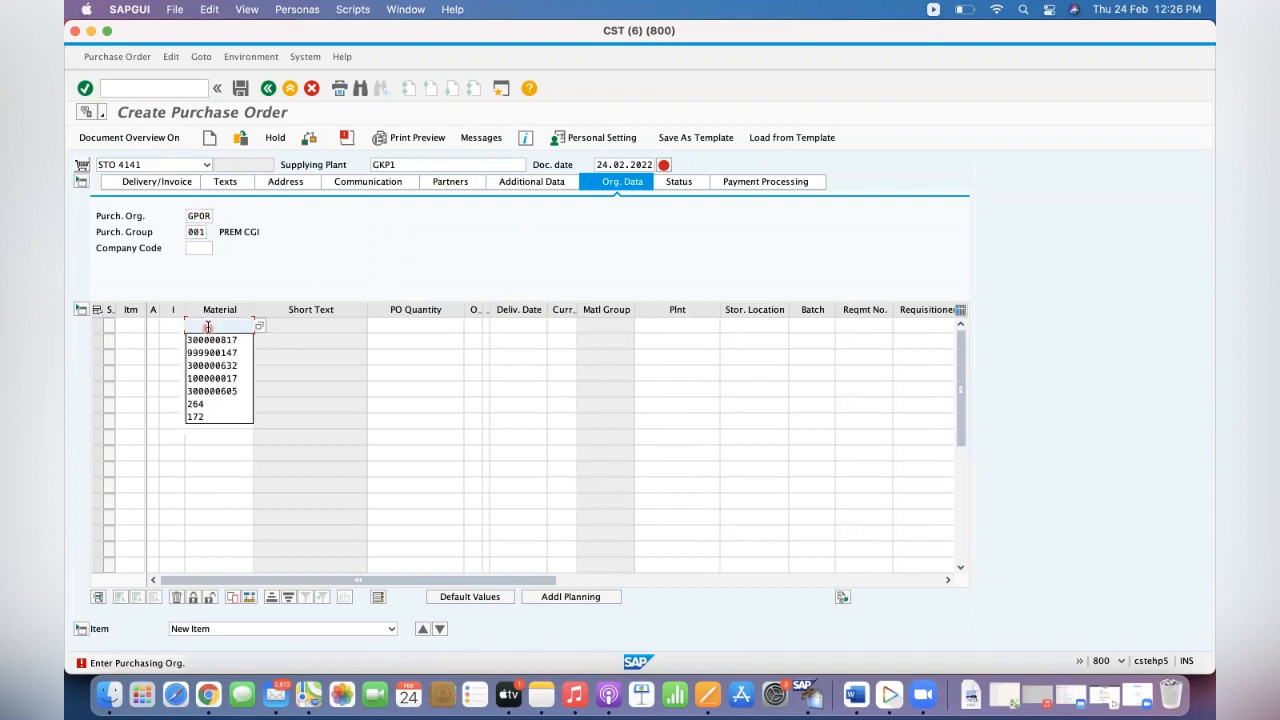
click(211, 339)
text(GKP)
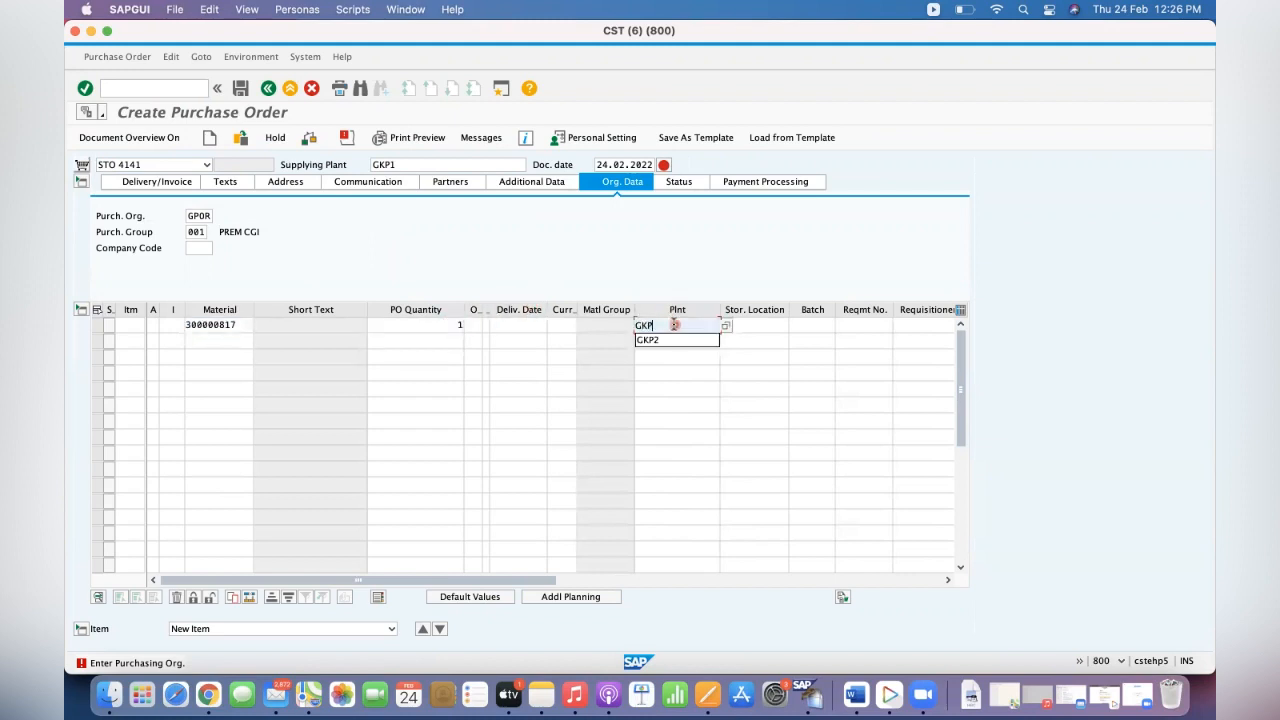
click(648, 339)
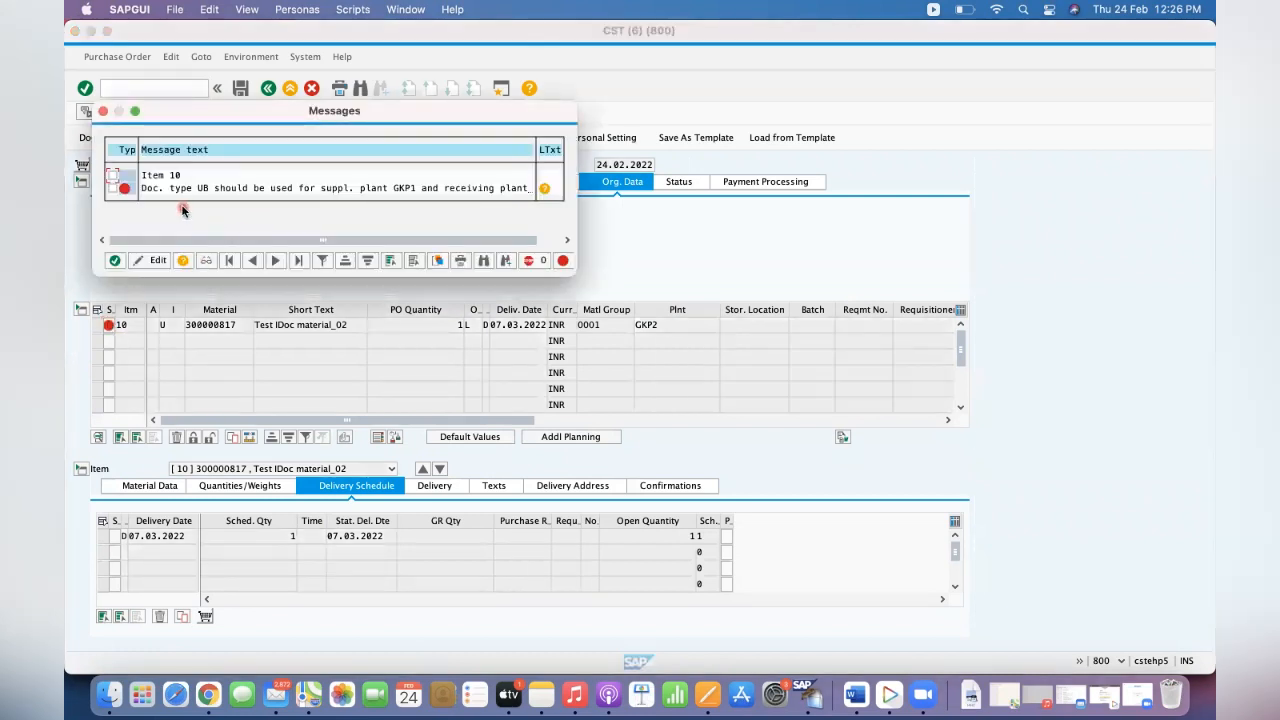
mouse_move(417, 208)
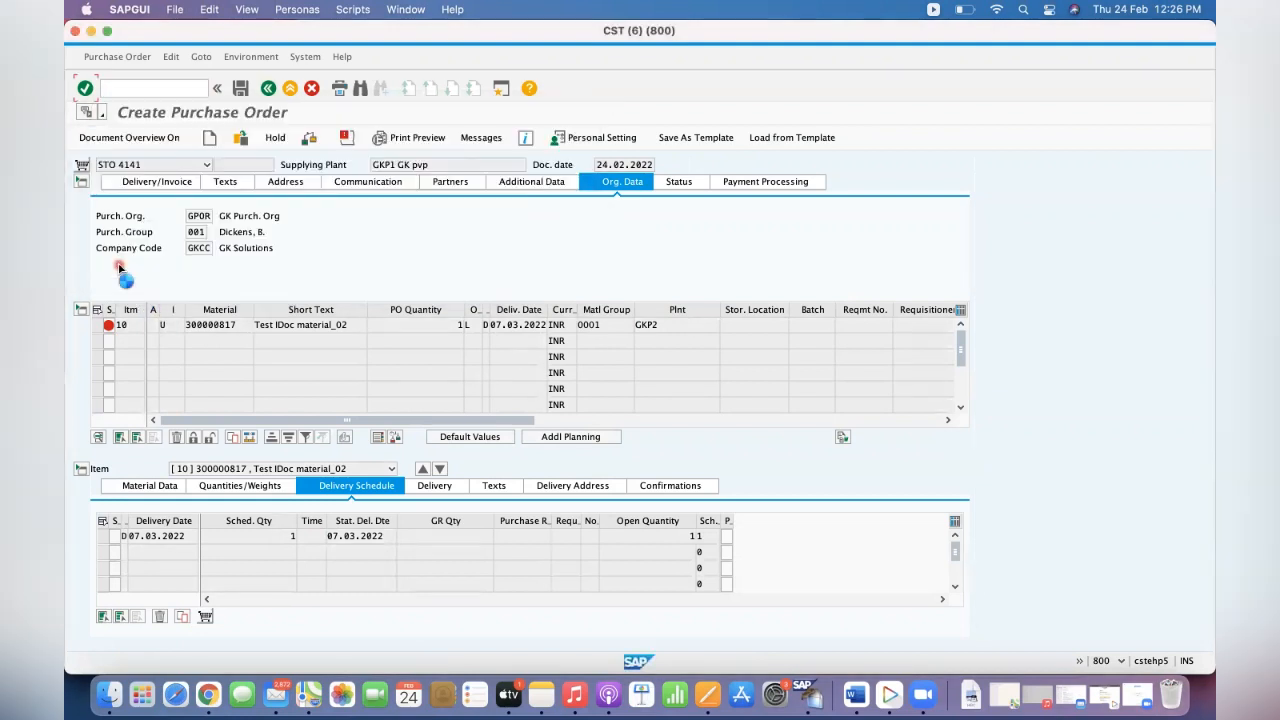
Close the Messages popup, leaving the item flagged with a red error status
click(155, 88)
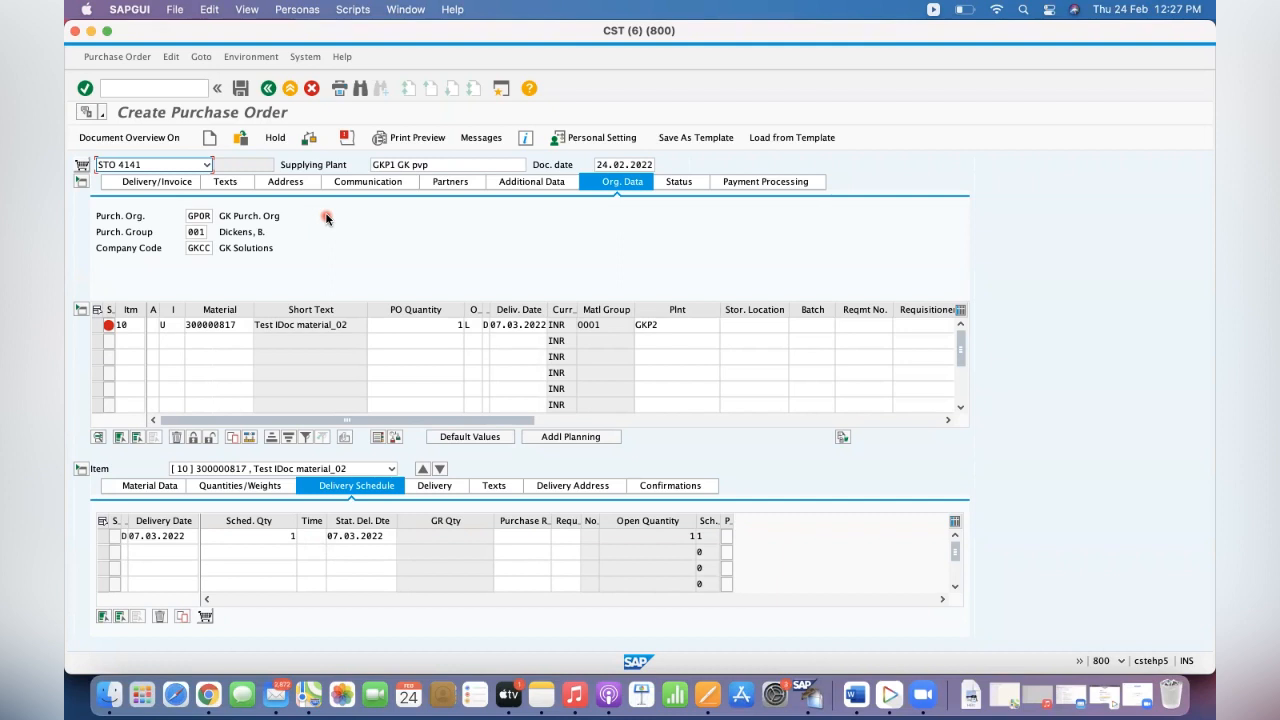
Leave the purchase order transaction with /N, returning to SAP Easy Access
text(/)
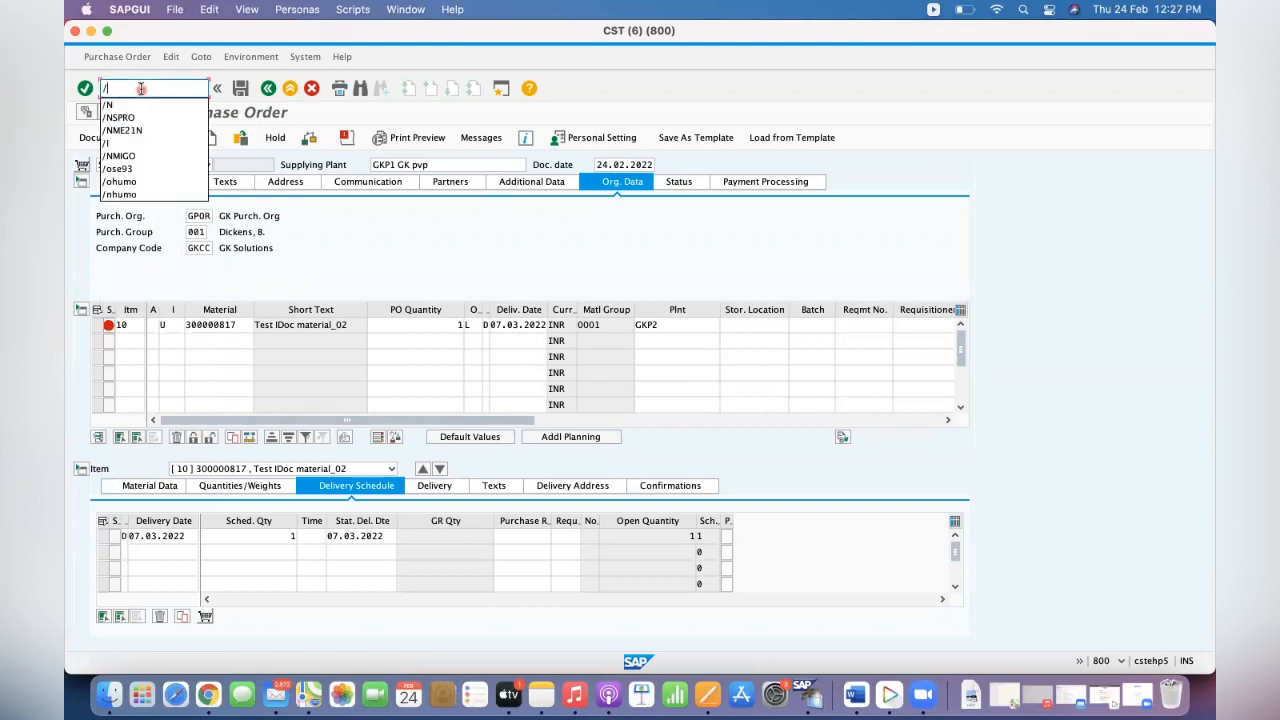
text(N)
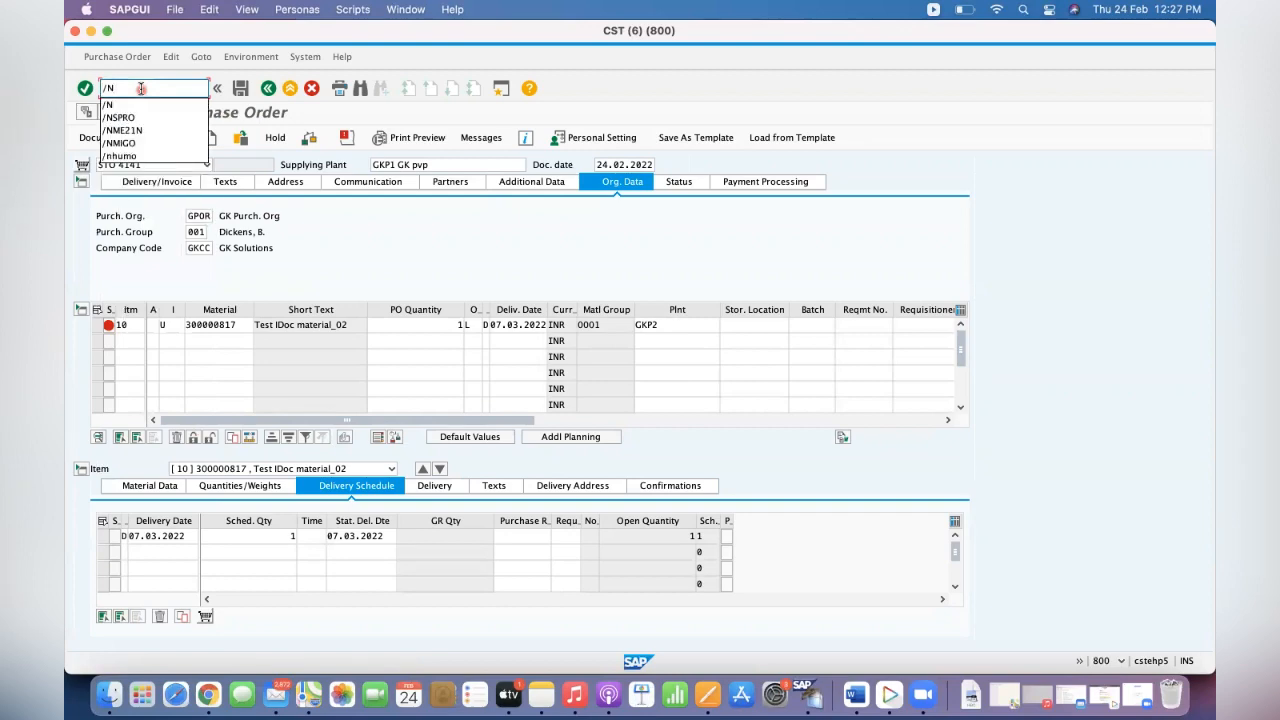
key(Enter)
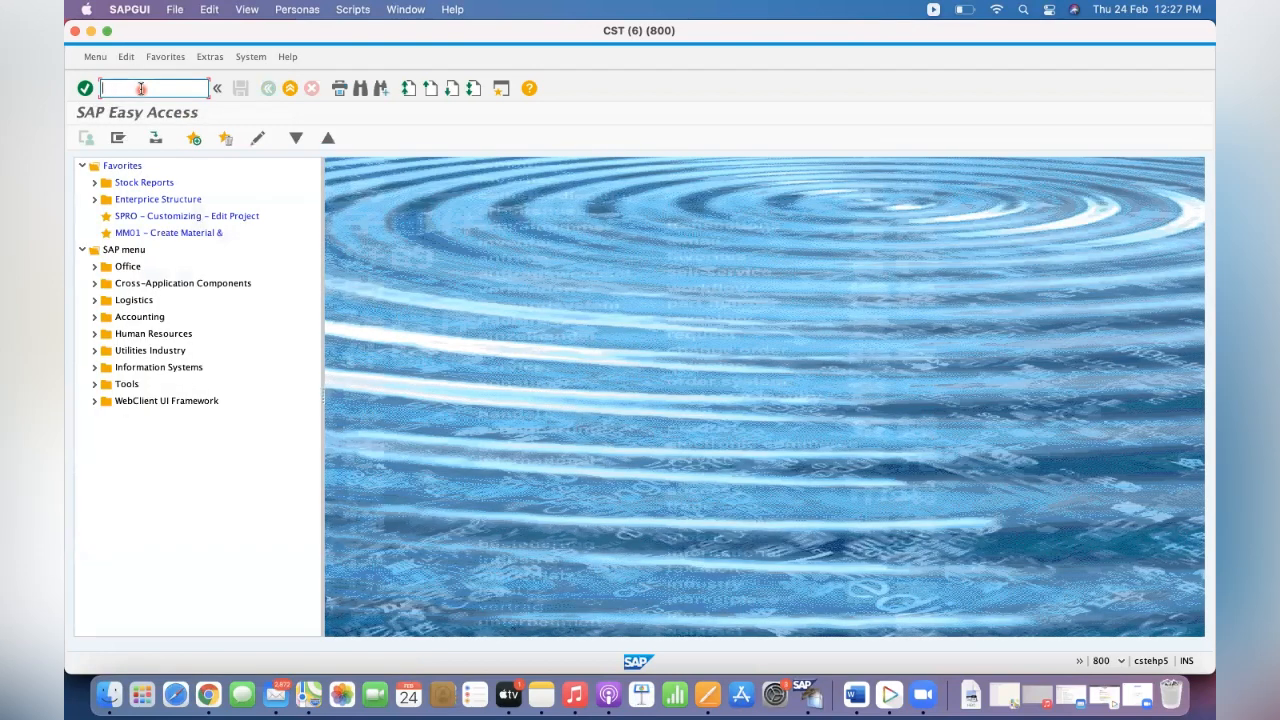